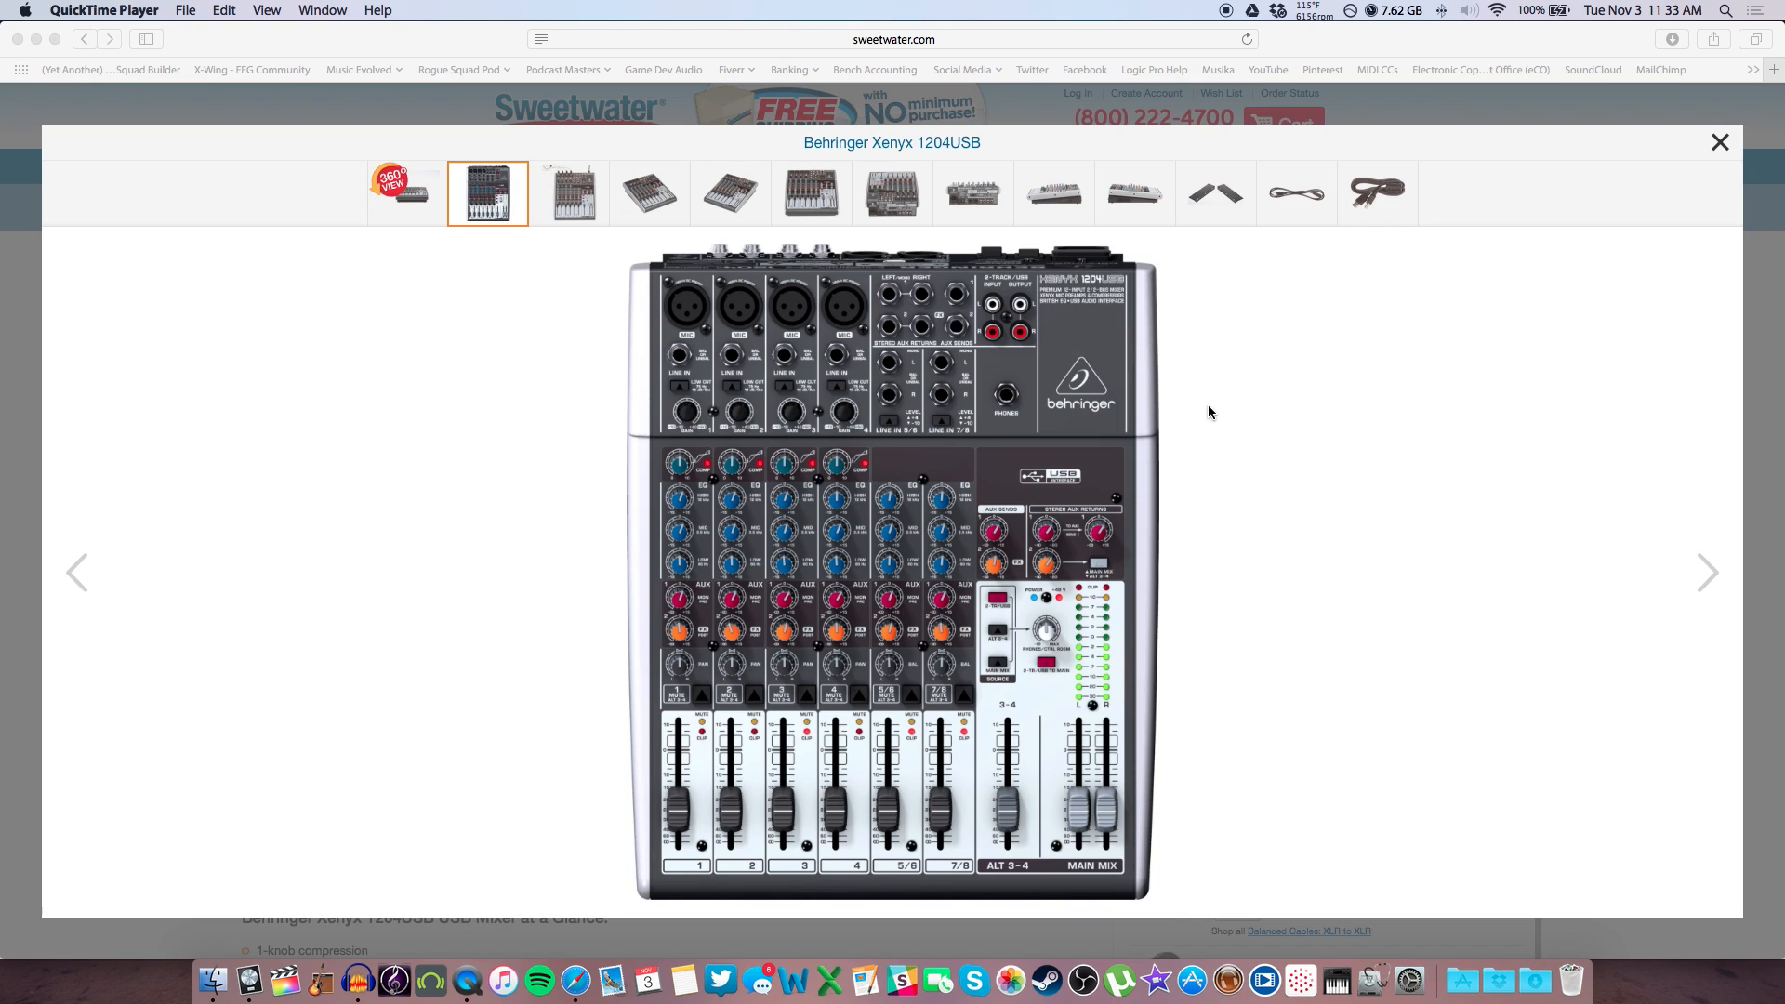
{"action": "mouse_move", "coordinate": [707, 439]}
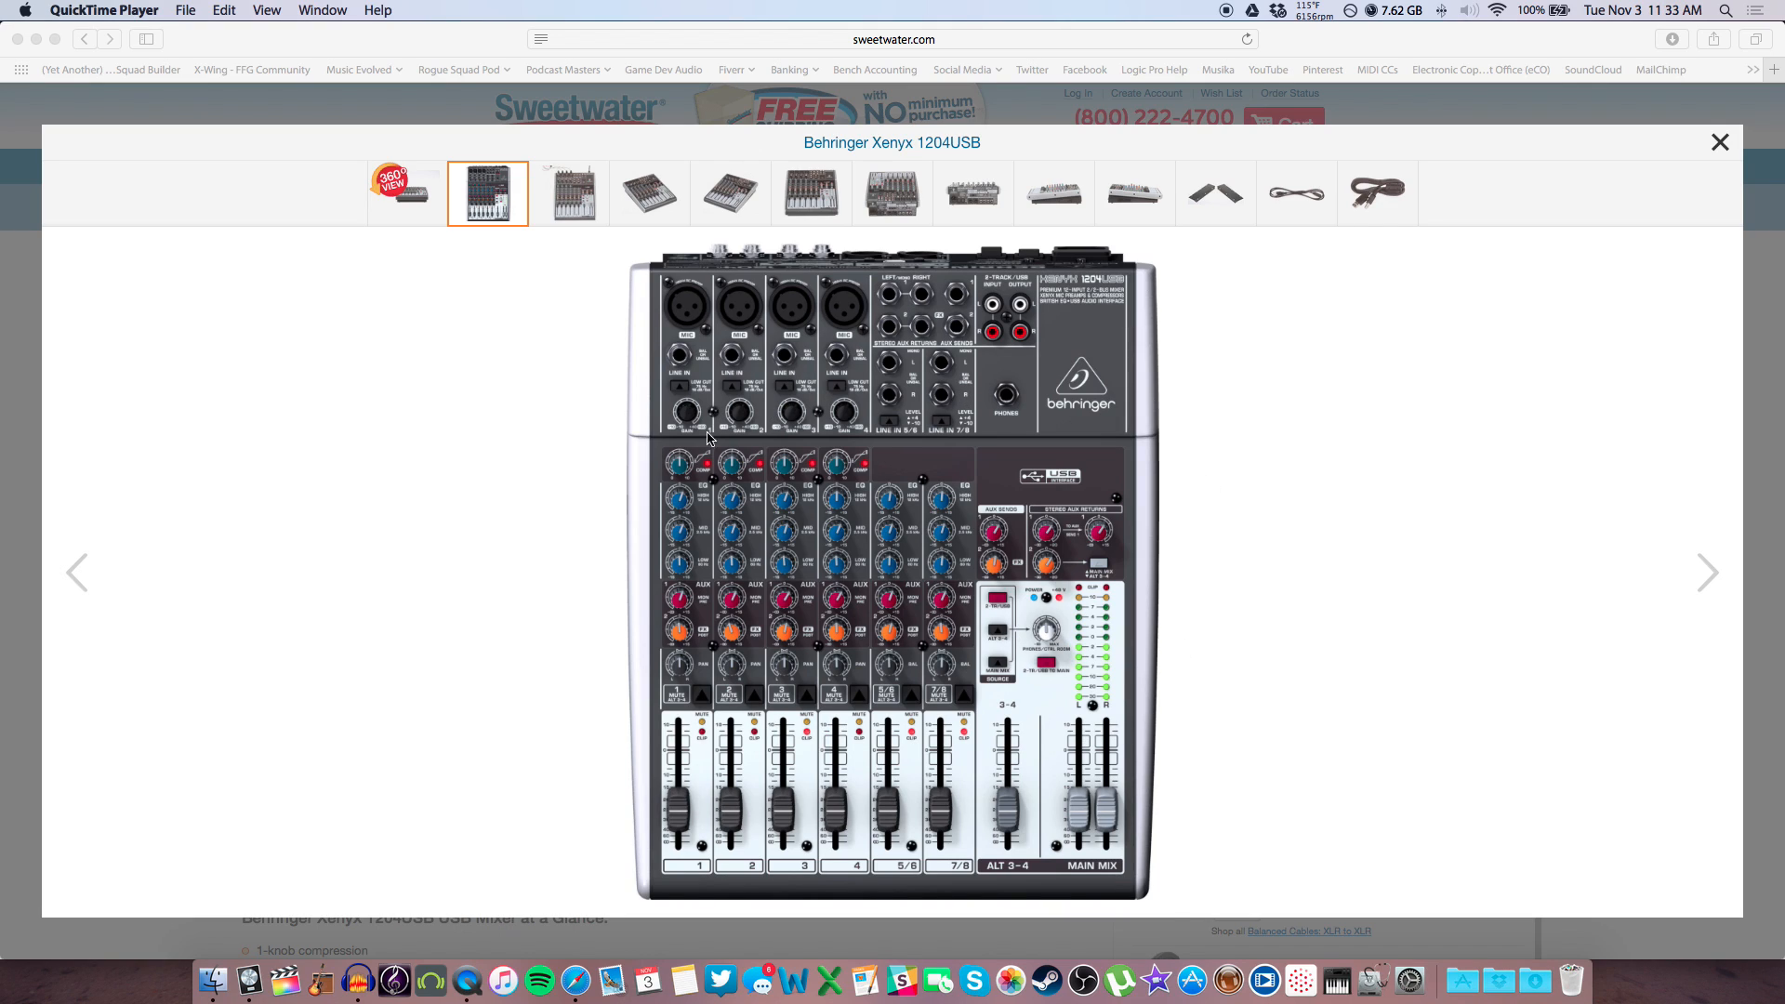
{"action": "mouse_move", "coordinate": [885, 635]}
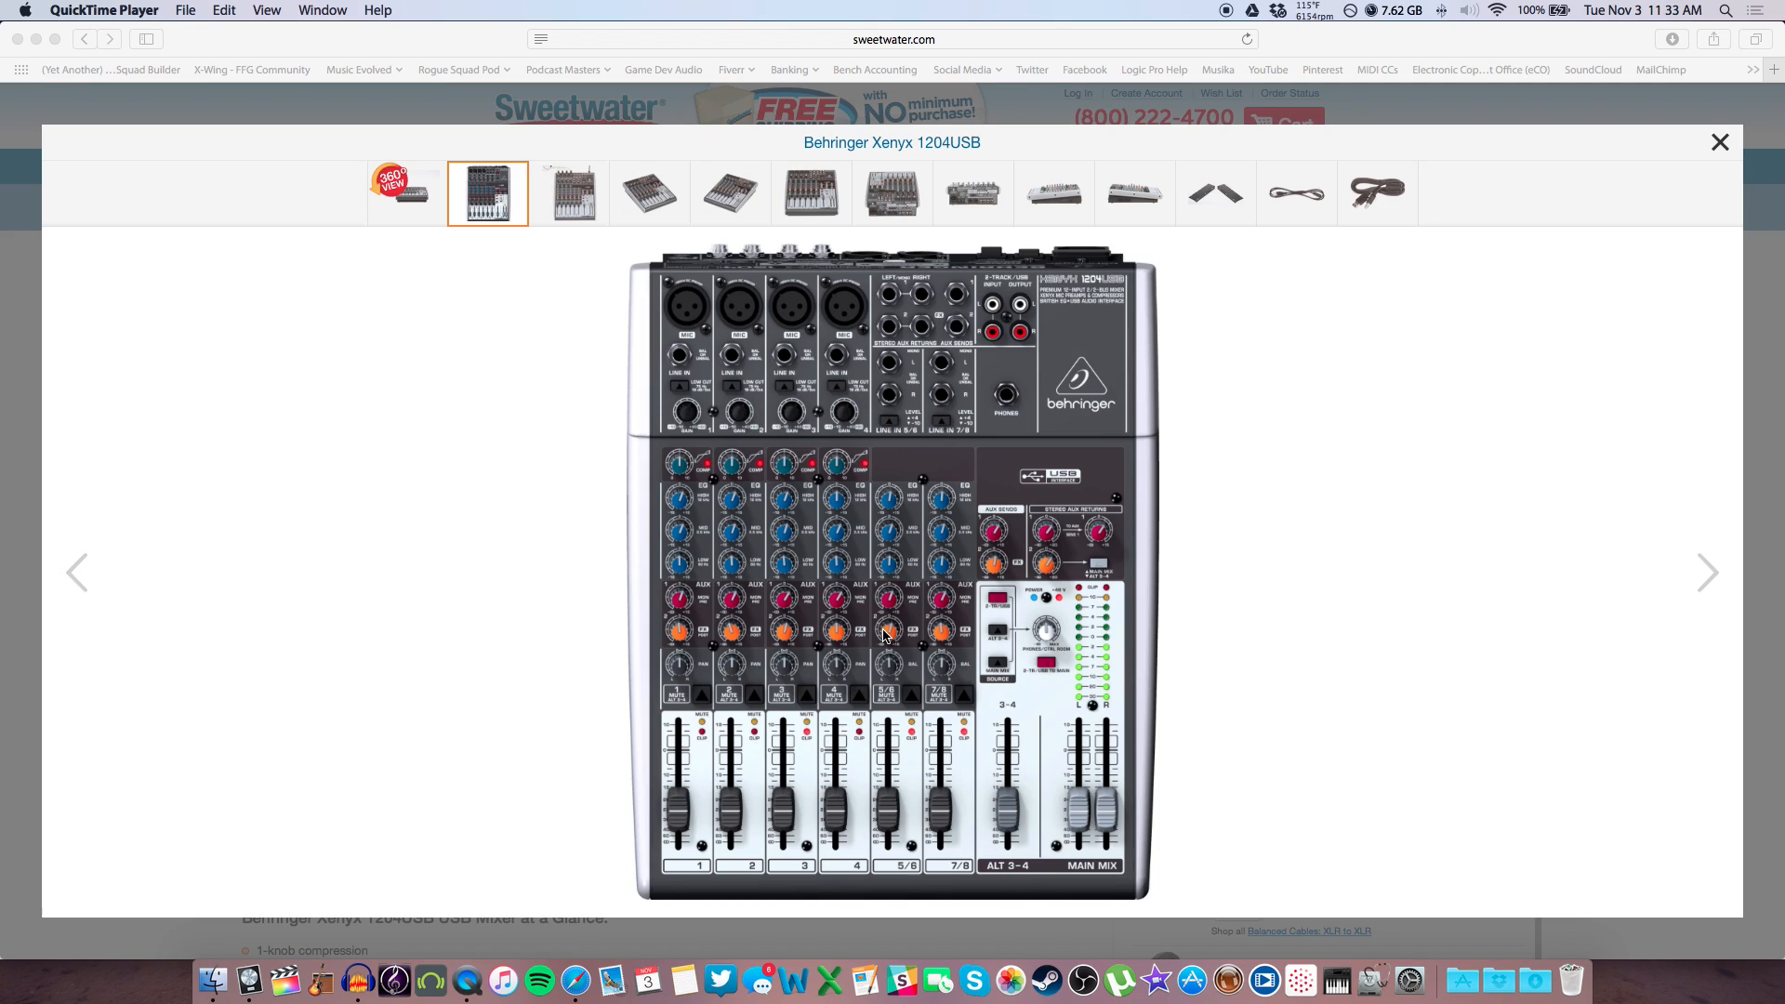
{"action": "mouse_move", "coordinate": [609, 461]}
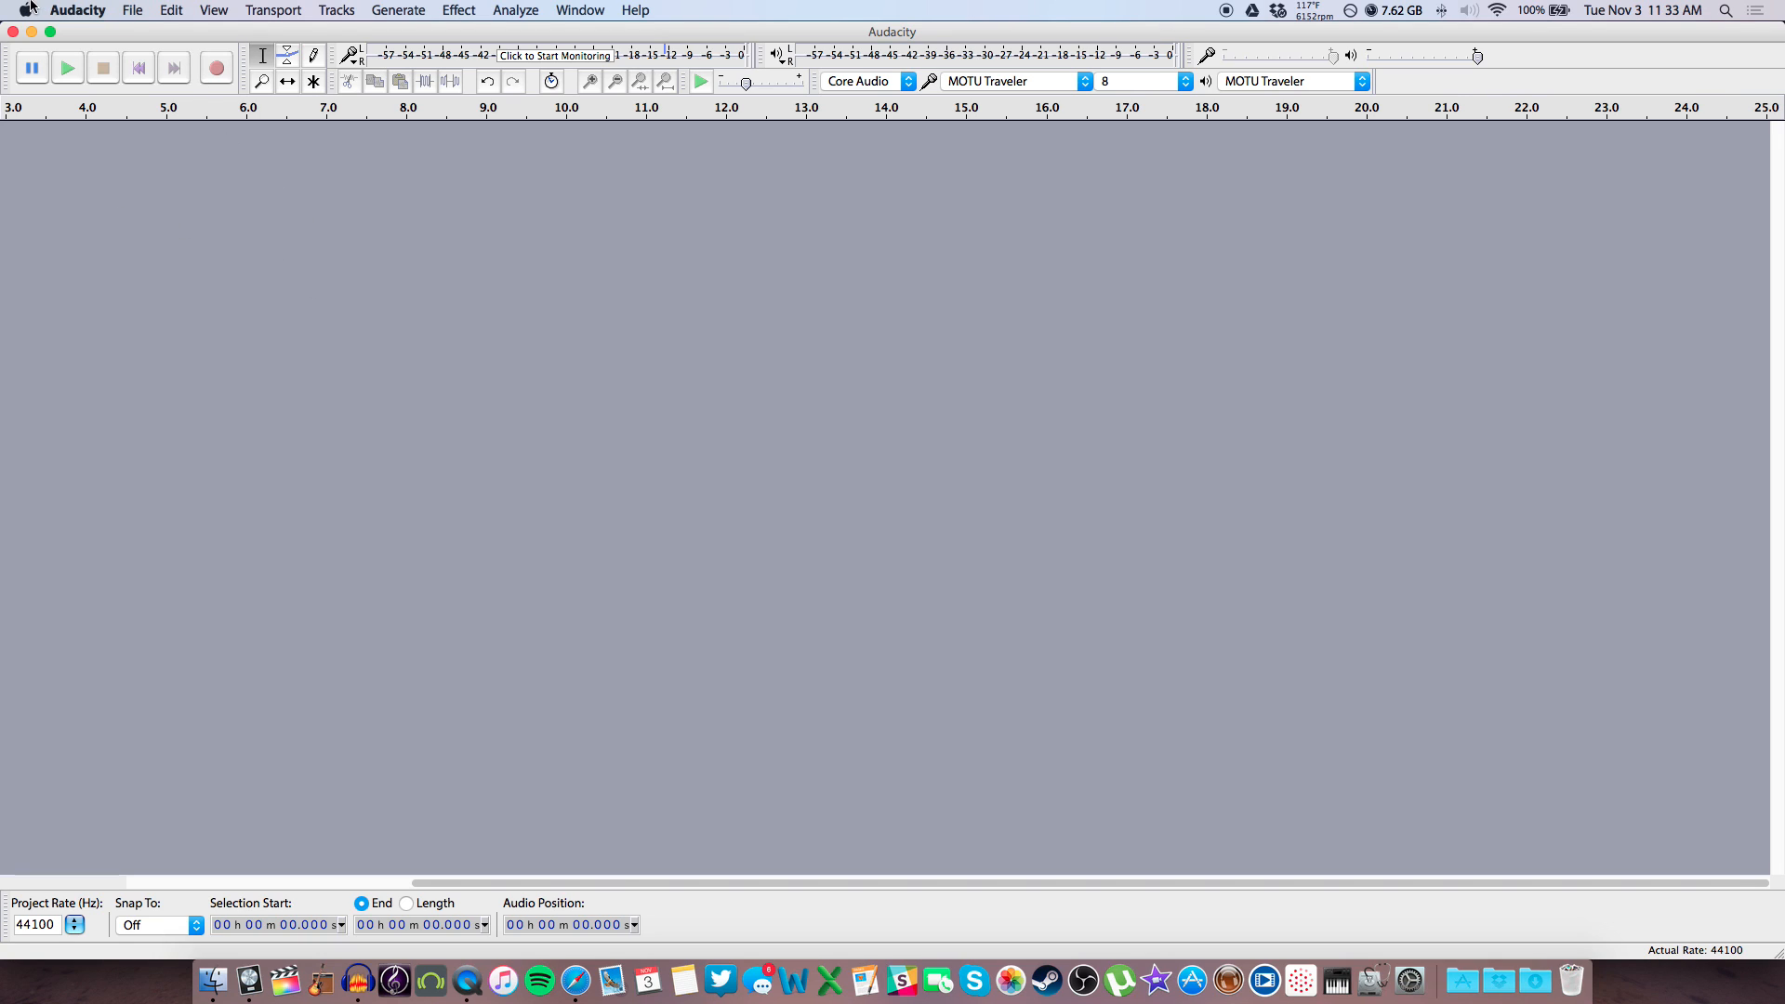
Browse the Audacity and Edit menus looking for the program settings
{"action": "left_click", "coordinate": [77, 10]}
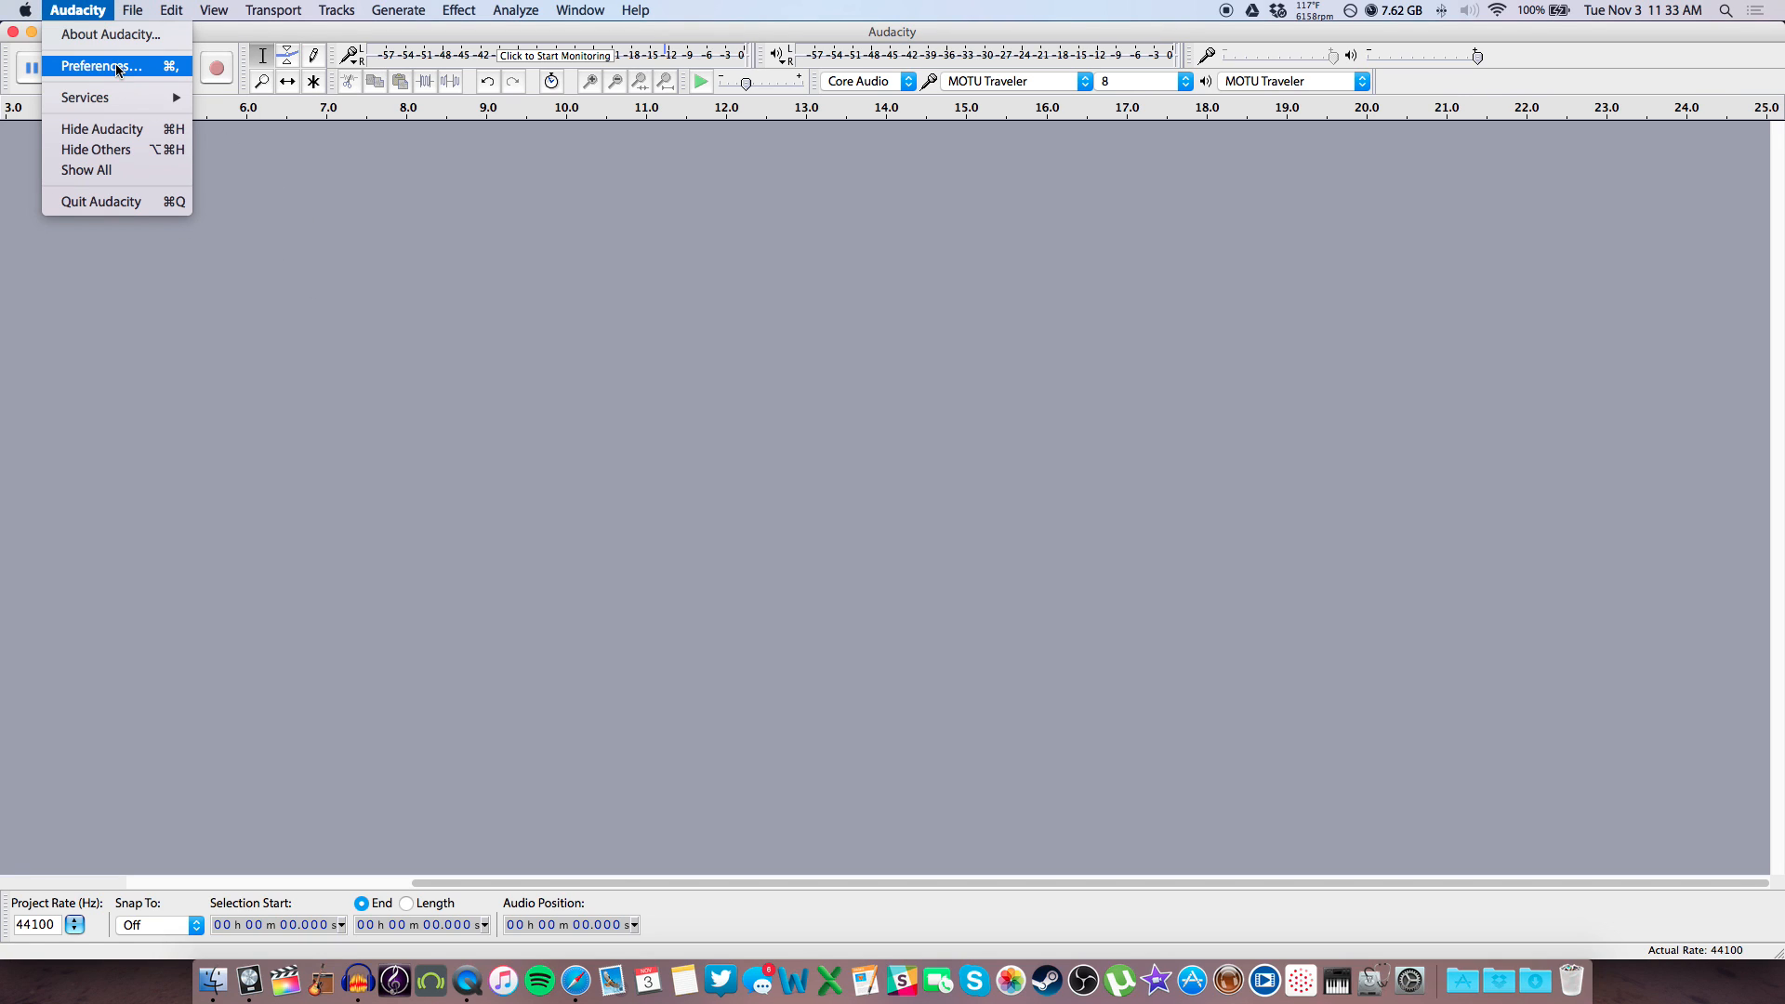
{"action": "left_click", "coordinate": [172, 10]}
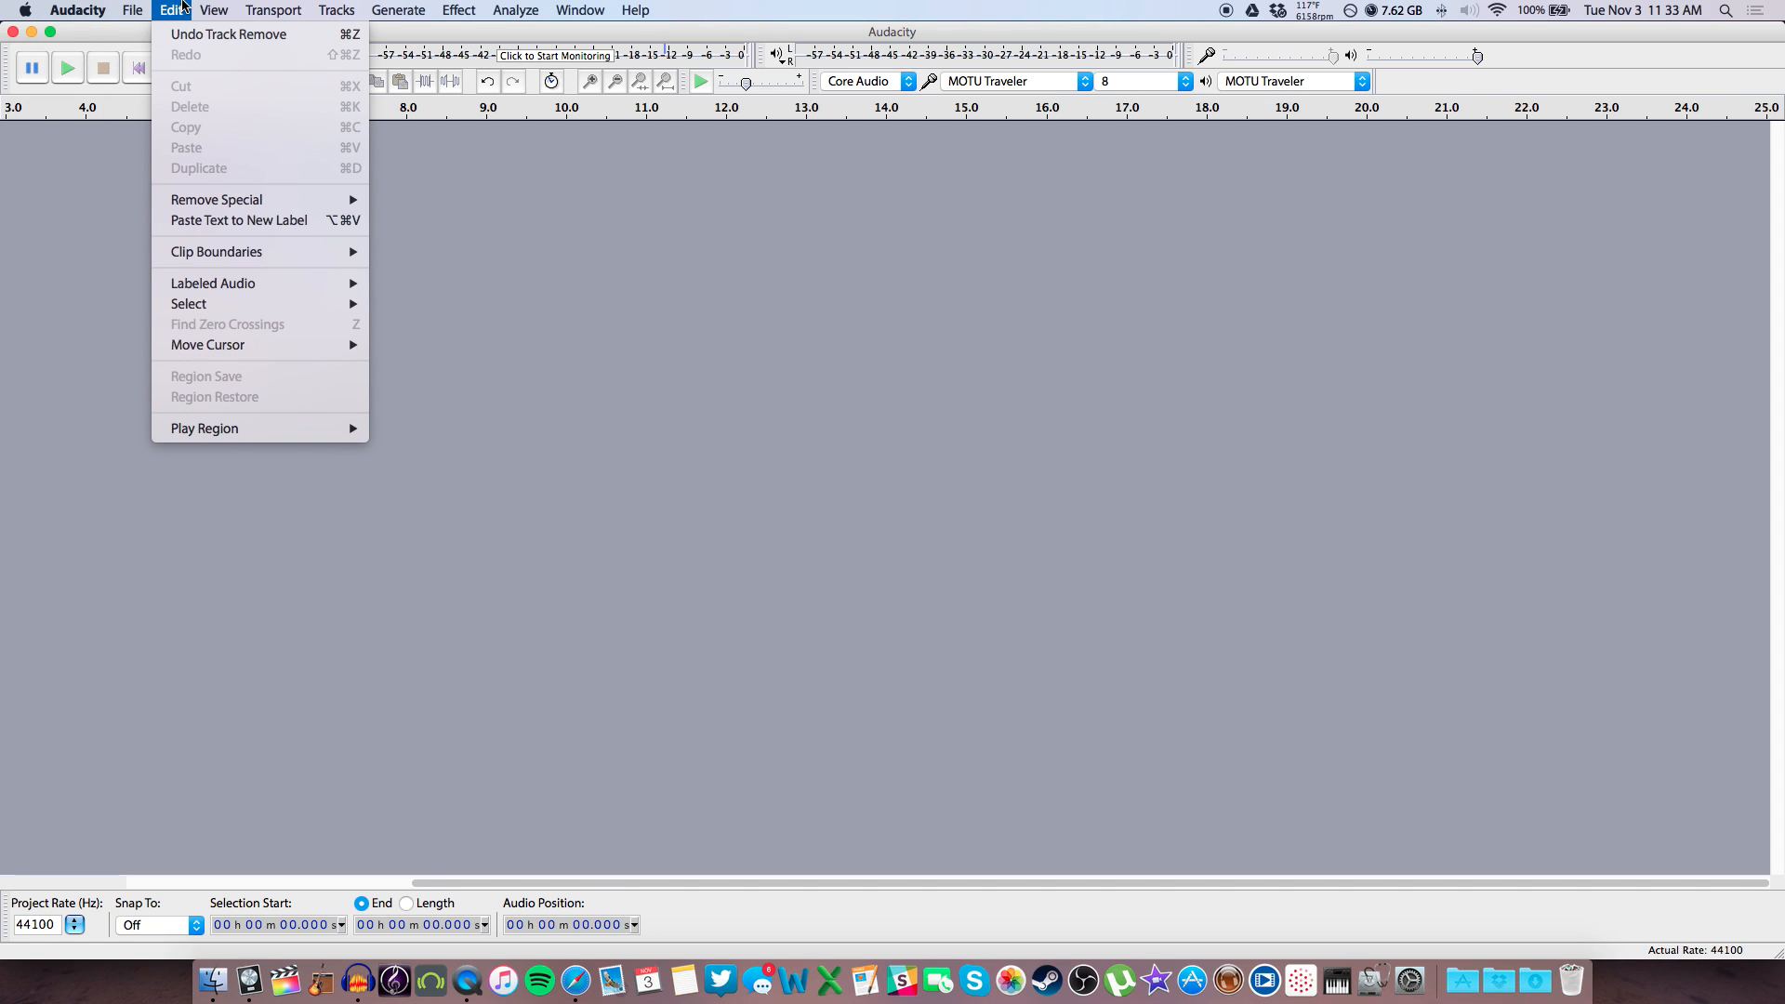
{"action": "mouse_move", "coordinate": [263, 407]}
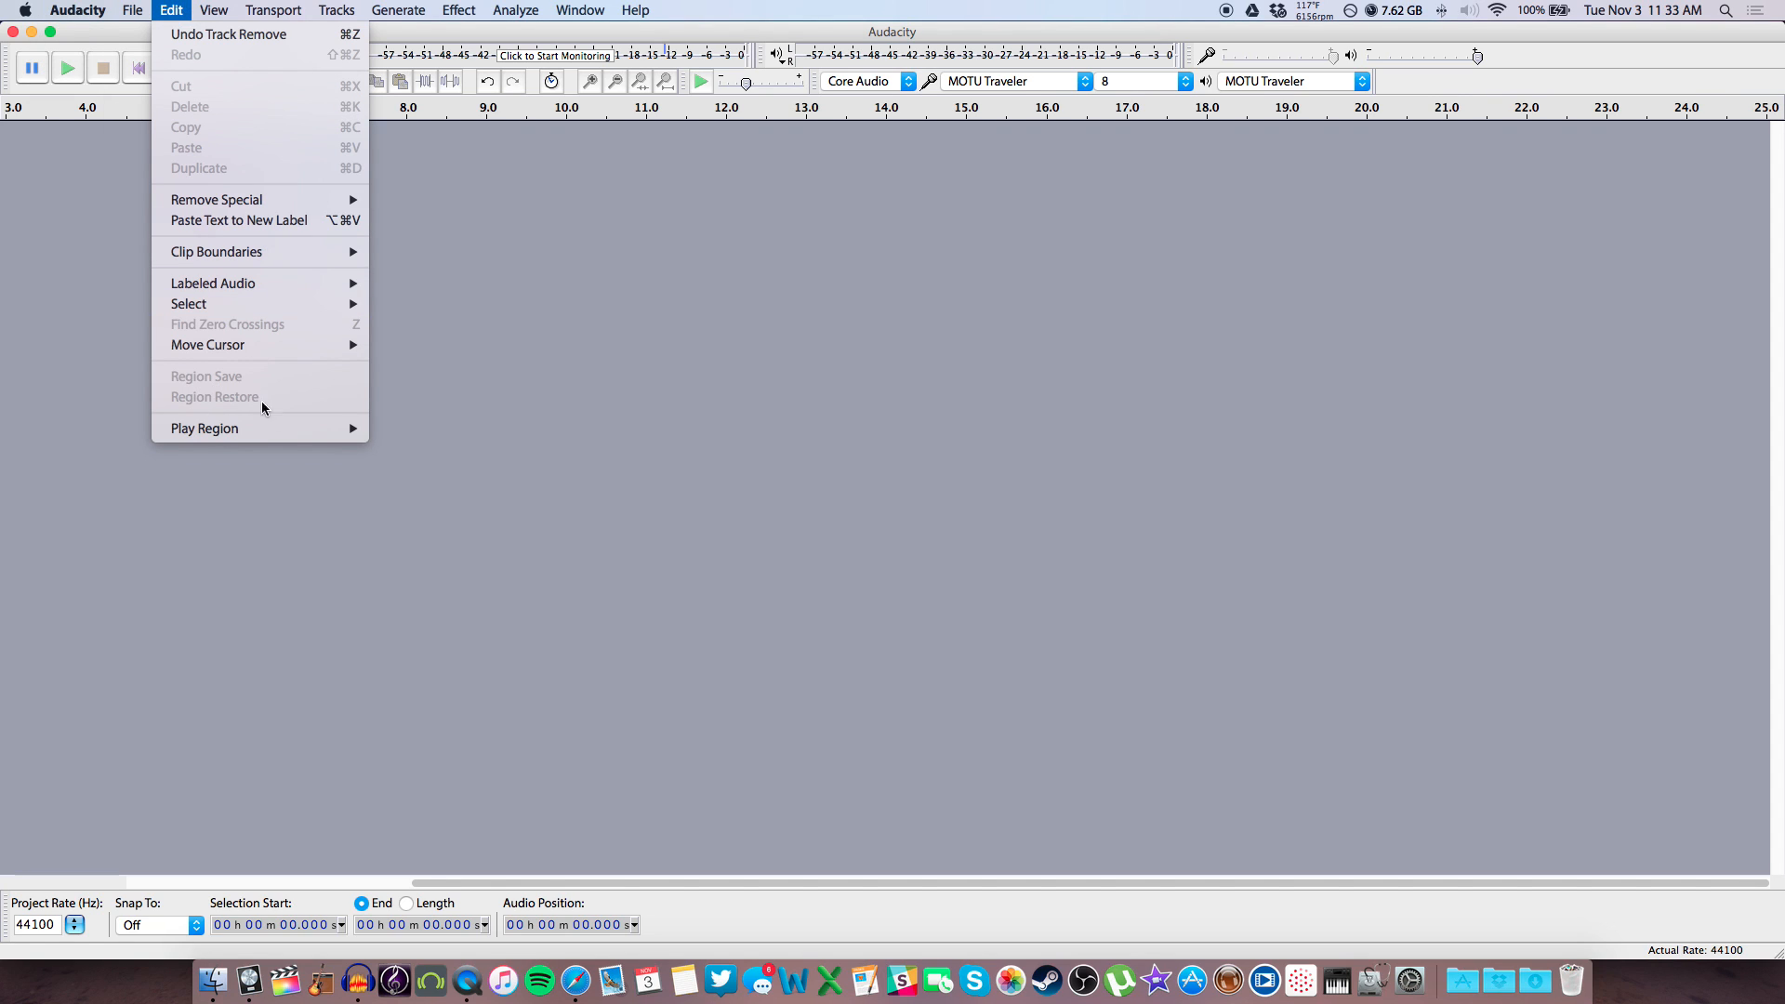
{"action": "left_click", "coordinate": [77, 10]}
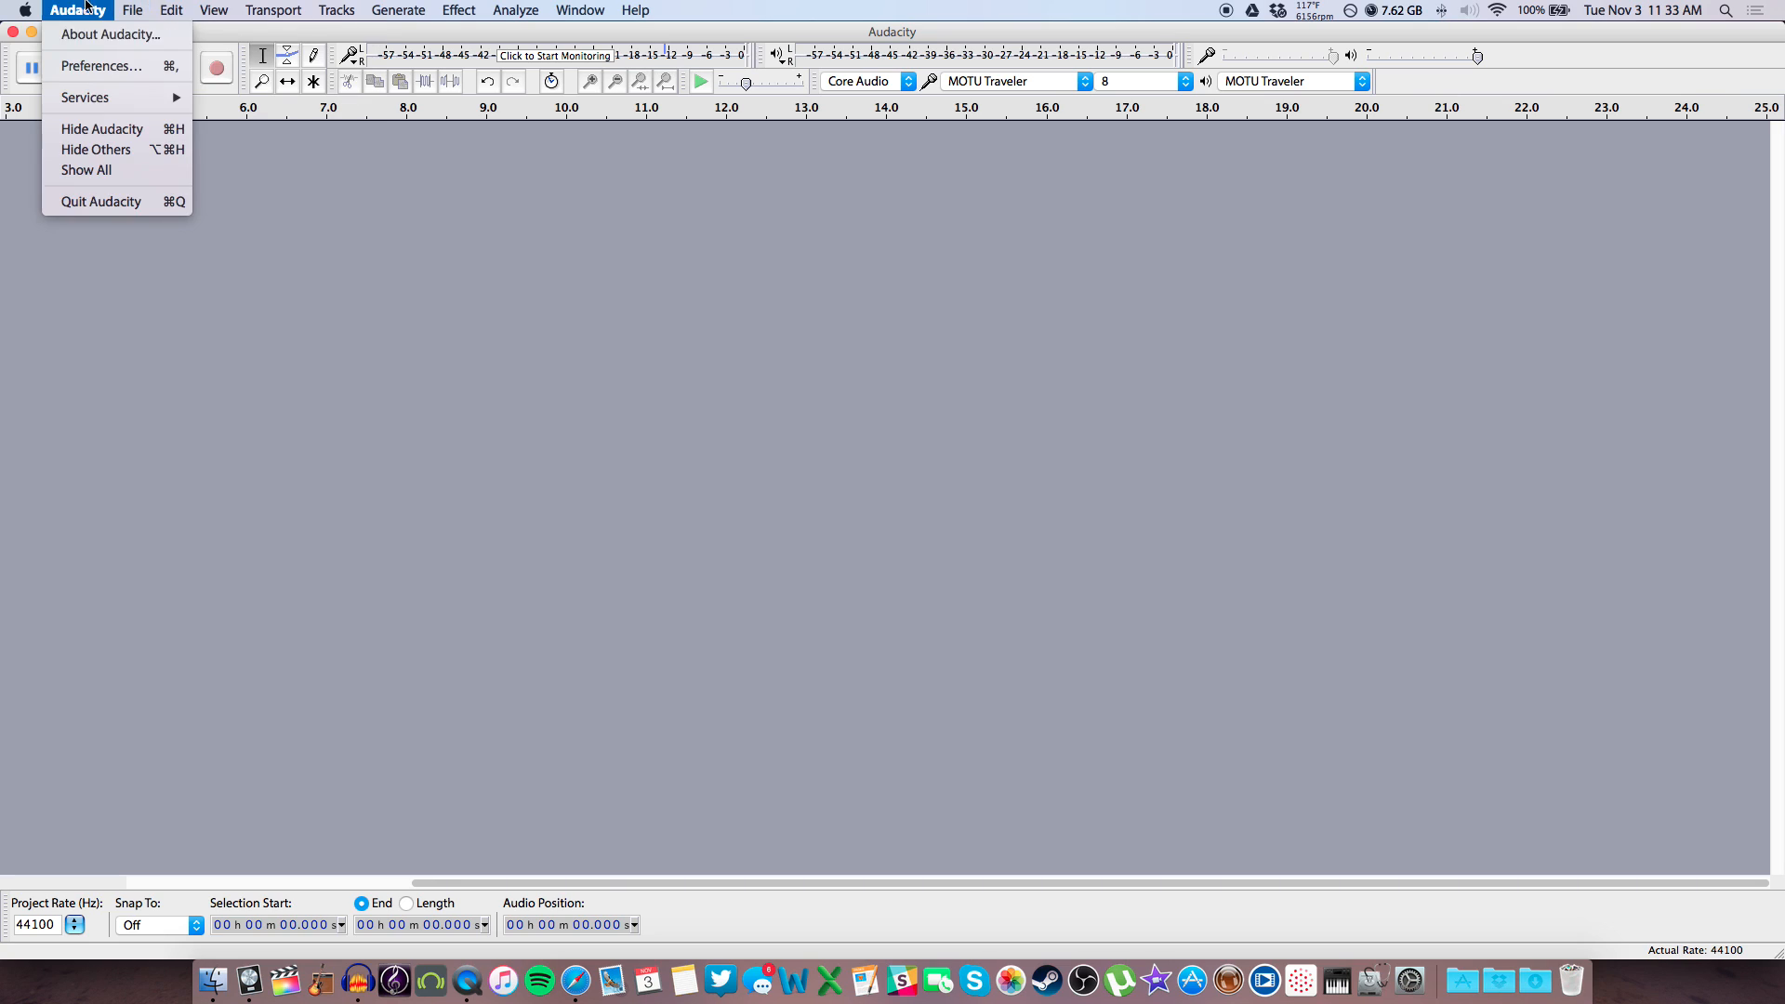
Confirm MOTU Traveler as recording device with 8 channels in Devices preferences, then OK
{"action": "left_click", "coordinate": [100, 66]}
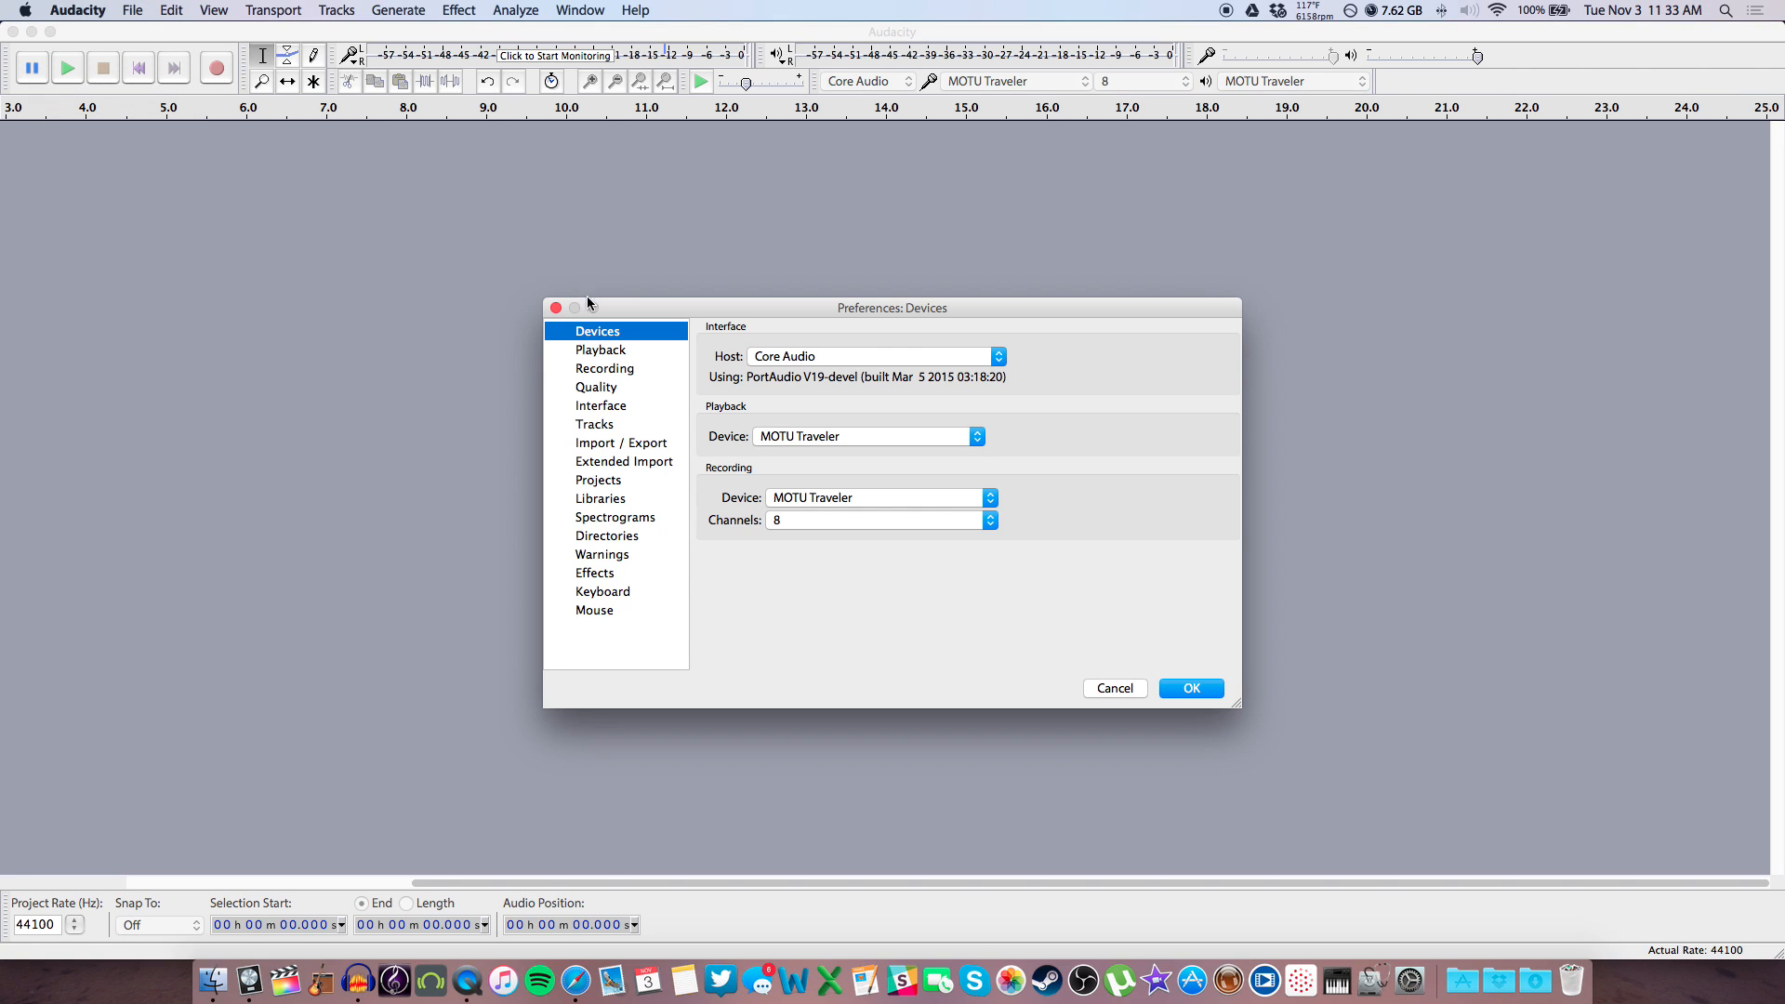
{"action": "mouse_move", "coordinate": [744, 417]}
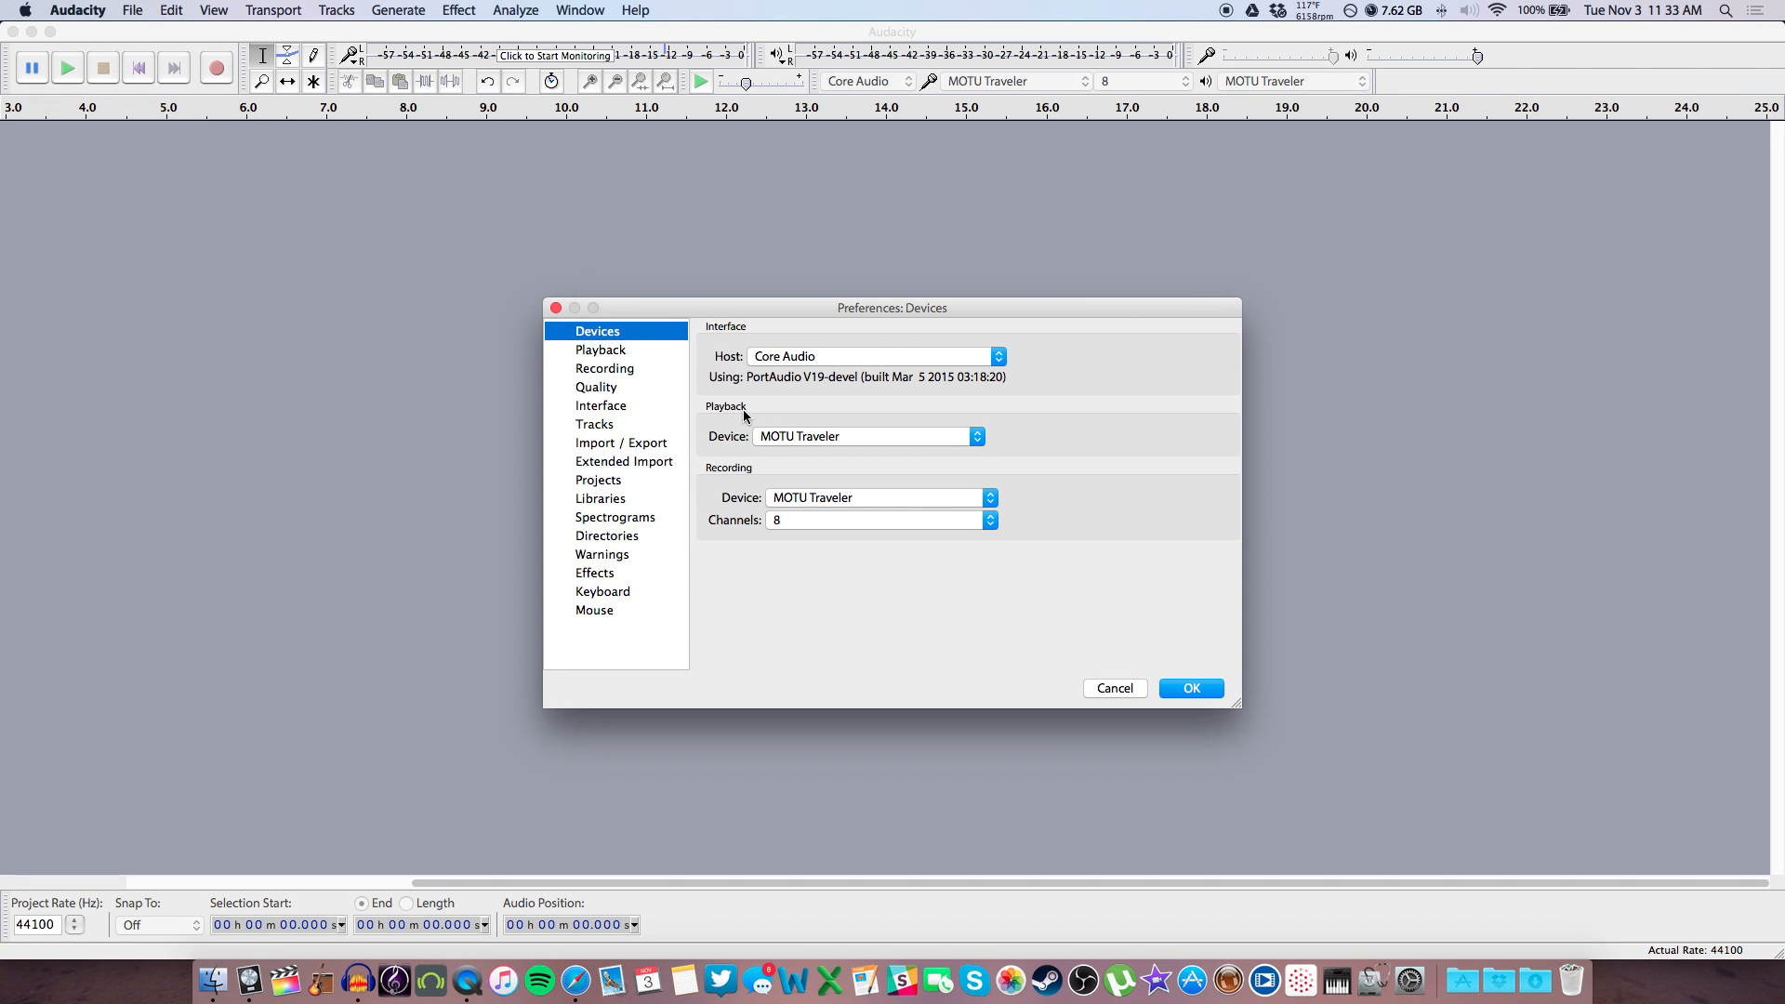
{"action": "left_click", "coordinate": [867, 436]}
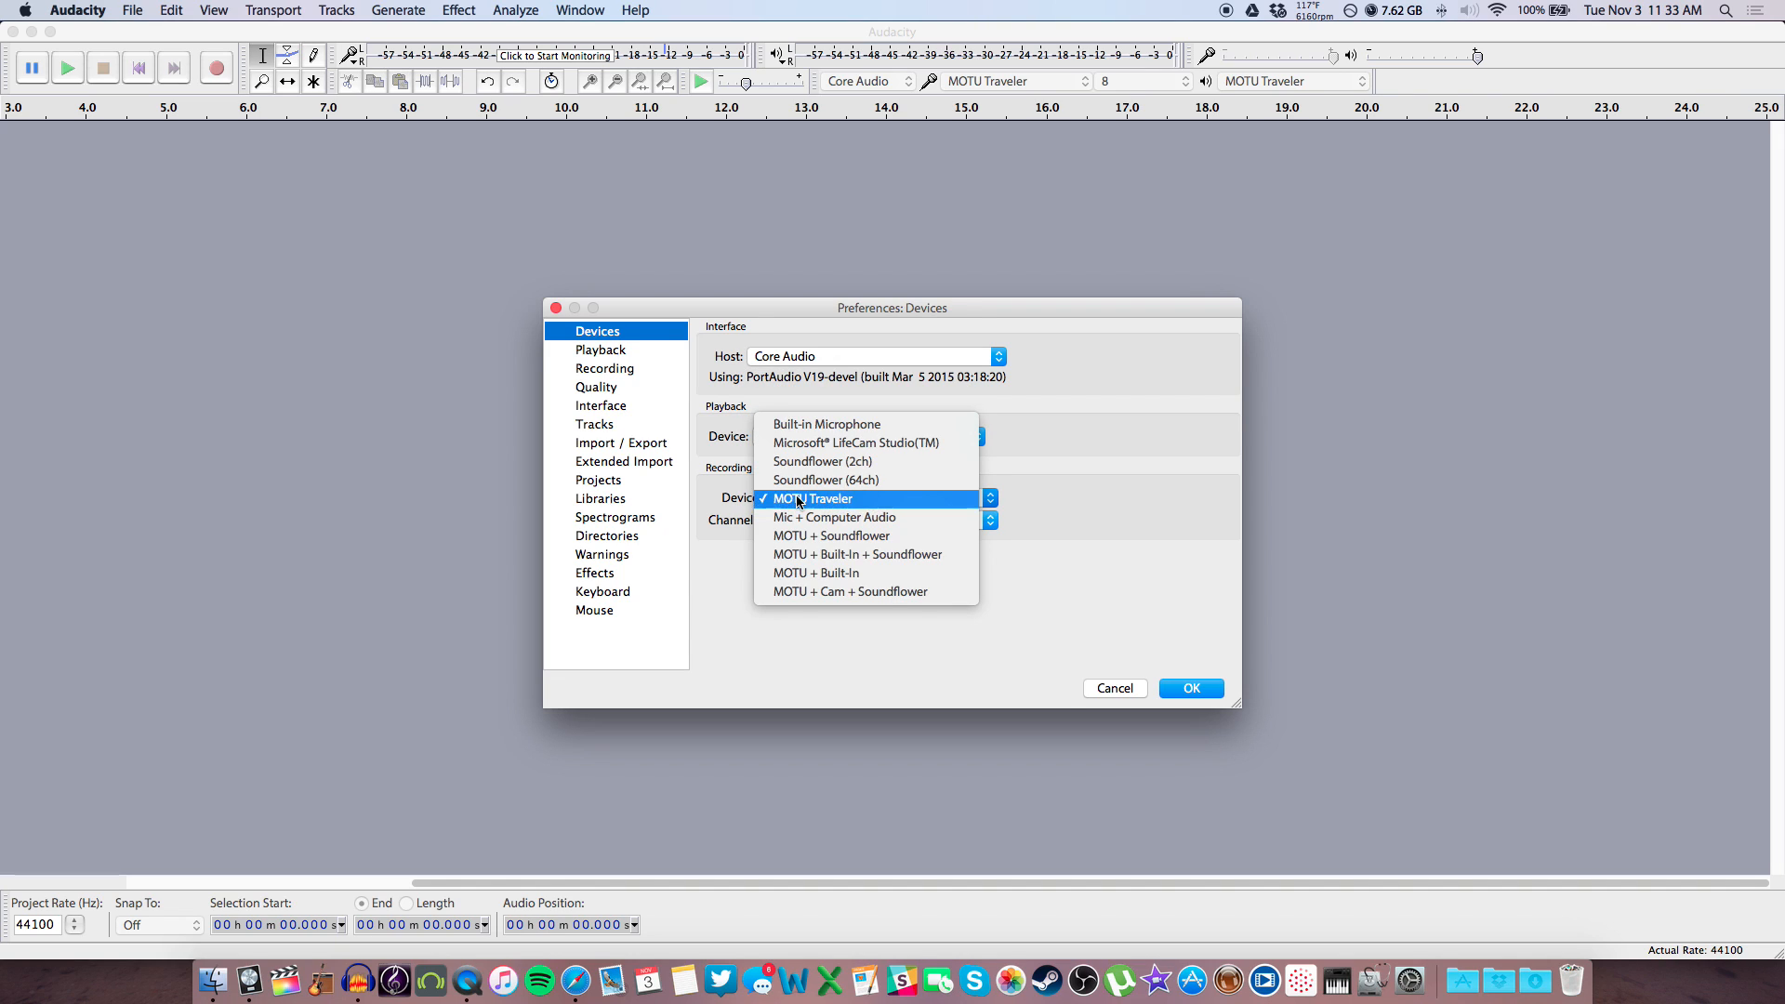
{"action": "left_click", "coordinate": [808, 498]}
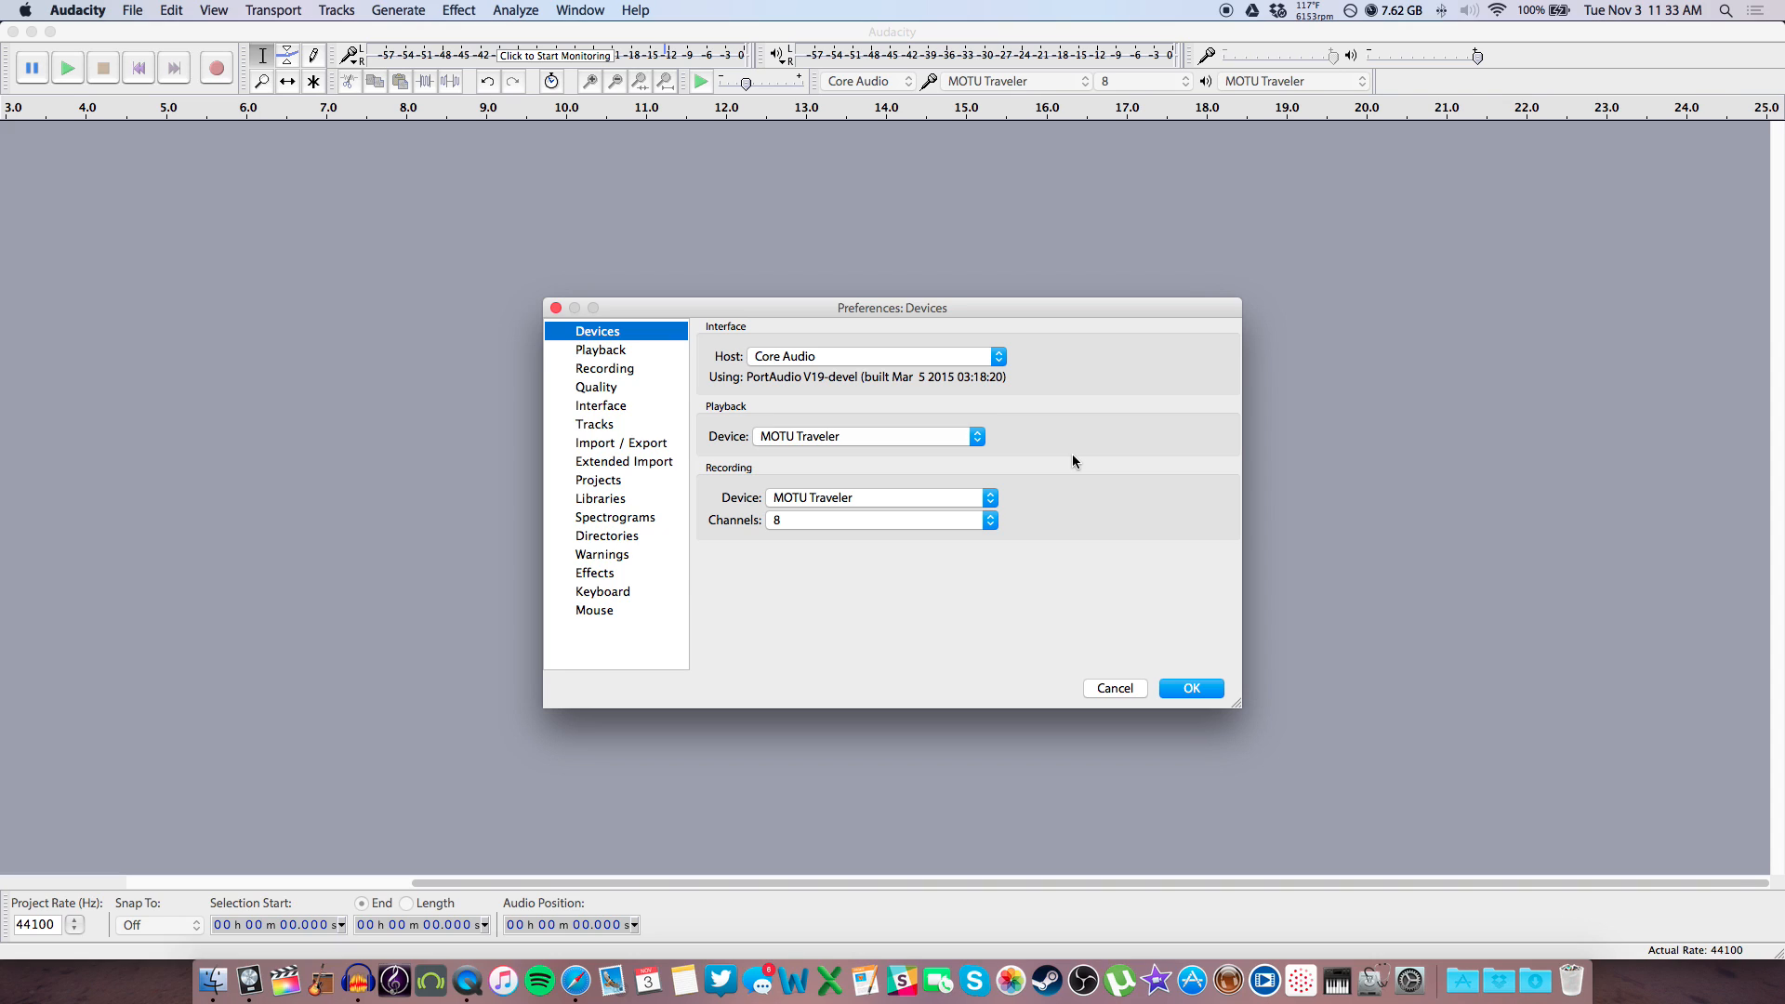
{"action": "mouse_move", "coordinate": [853, 541]}
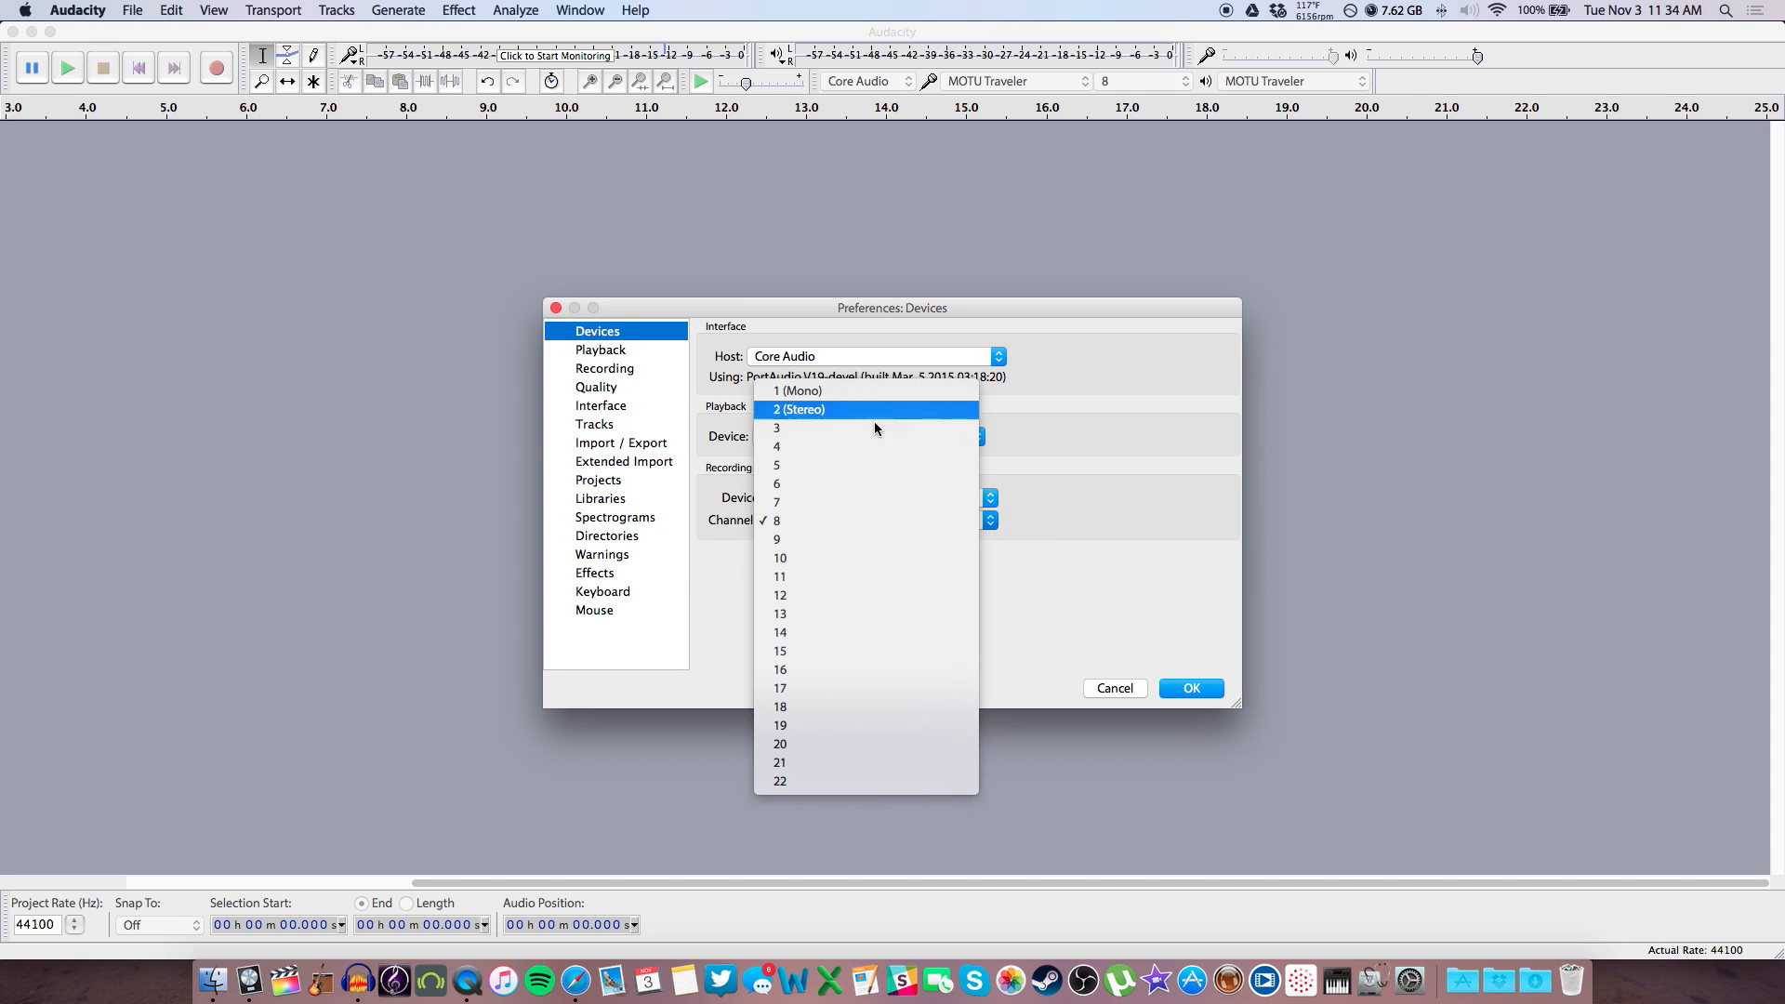
{"action": "mouse_move", "coordinate": [932, 632]}
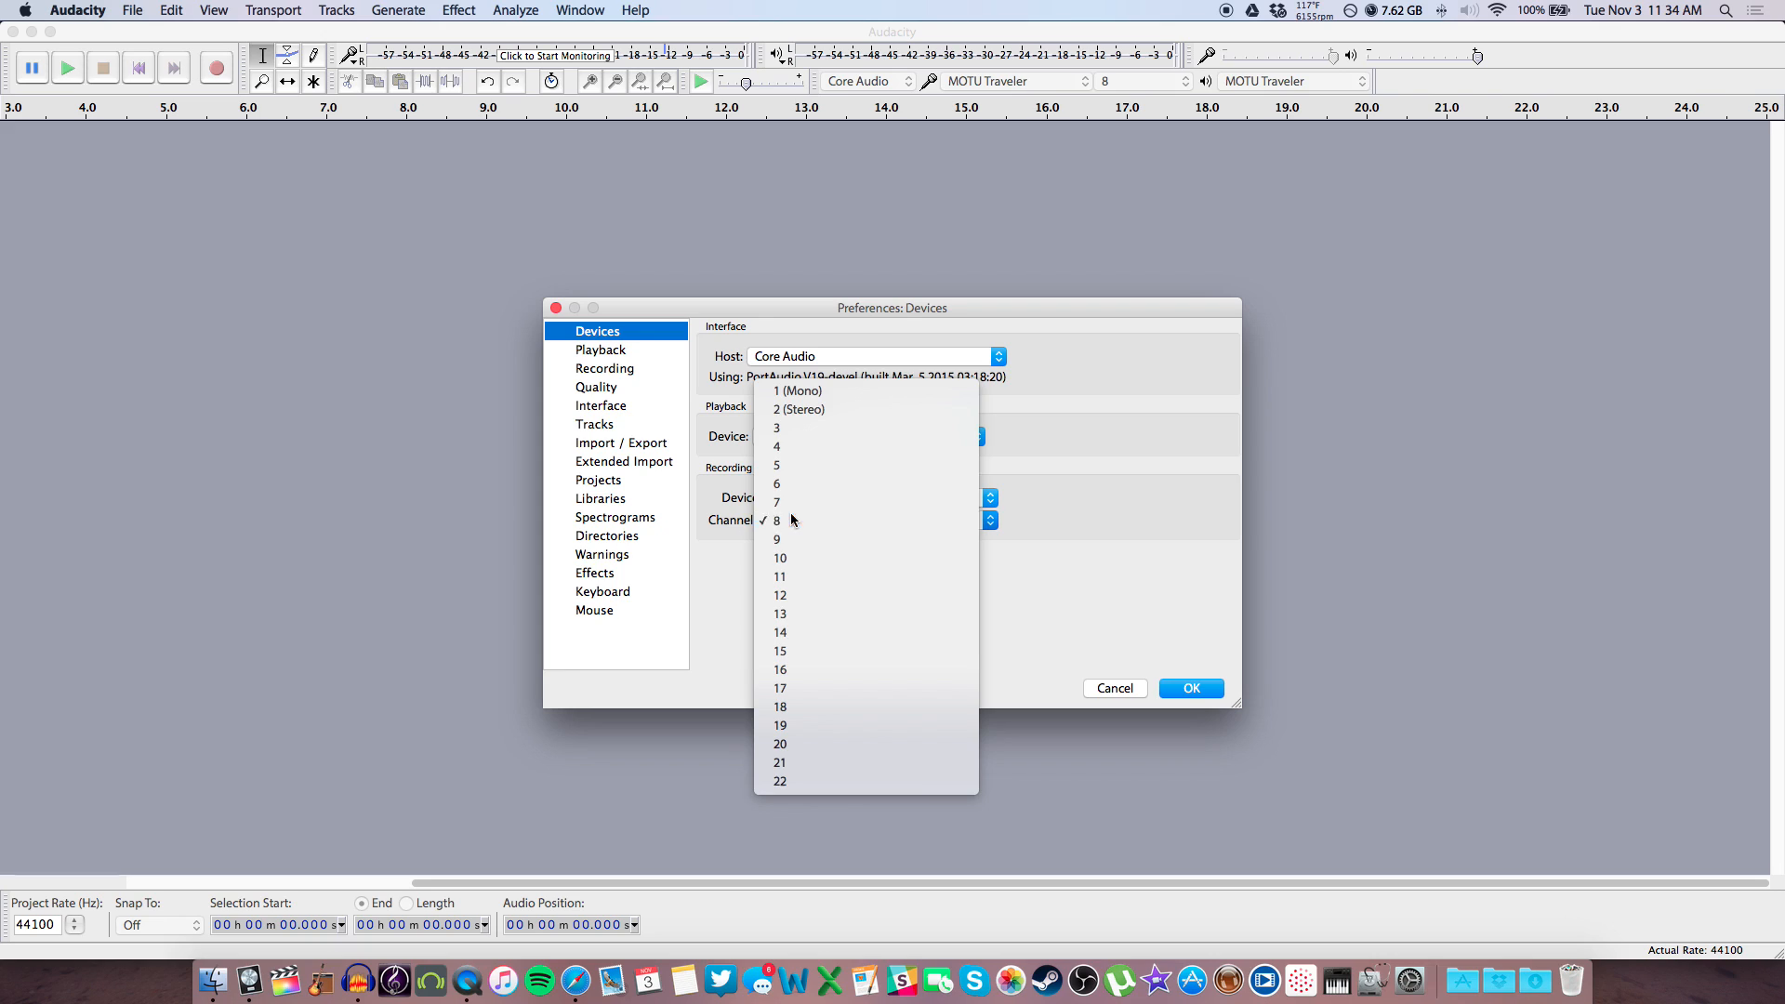
{"action": "left_click", "coordinate": [776, 520]}
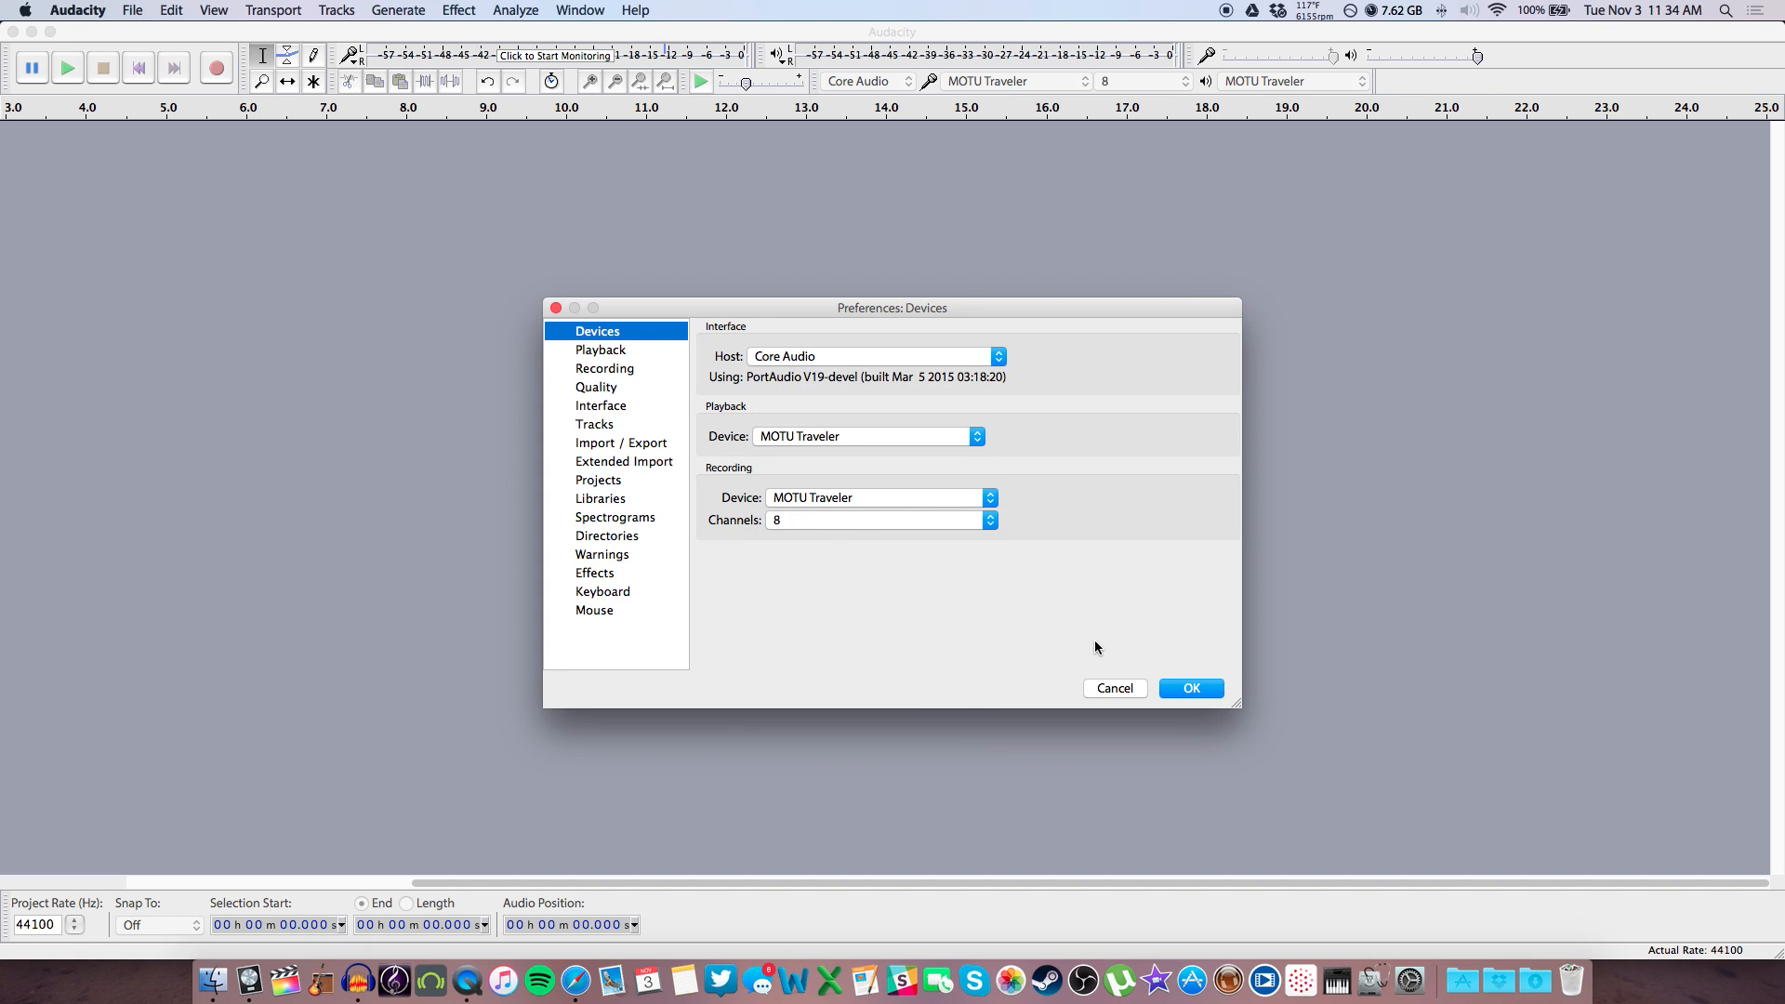
{"action": "left_click", "coordinate": [1190, 688]}
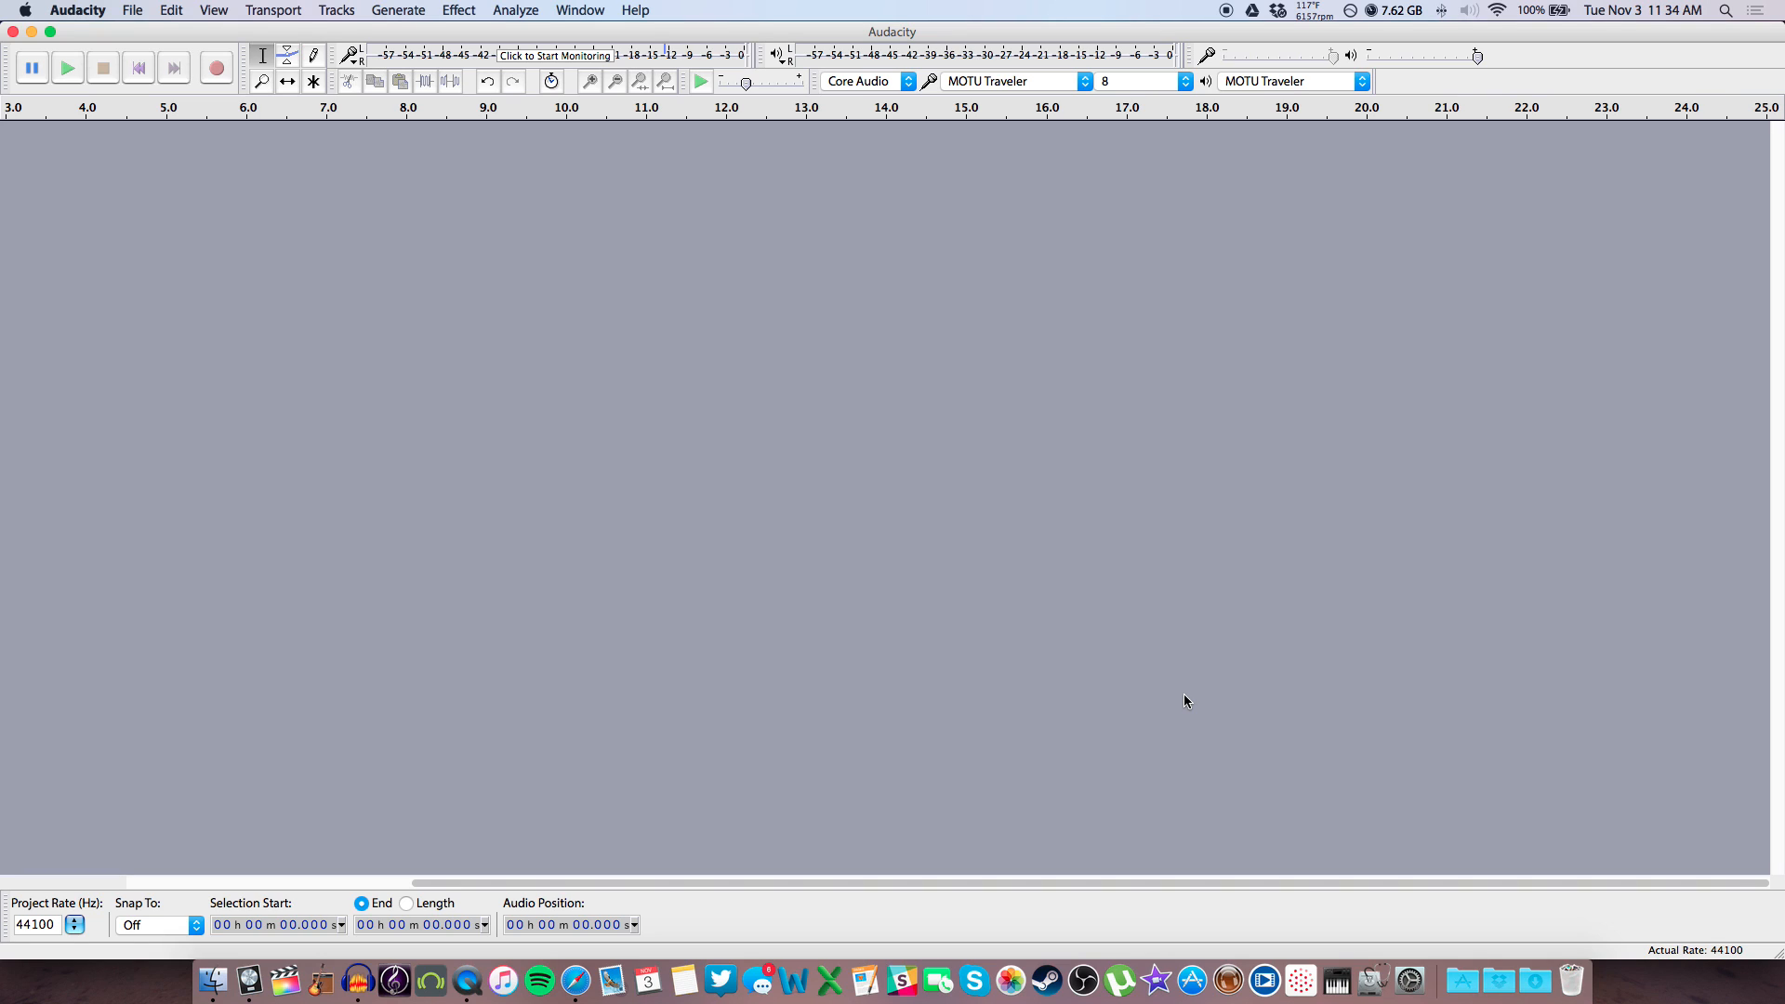
{"action": "mouse_move", "coordinate": [529, 415]}
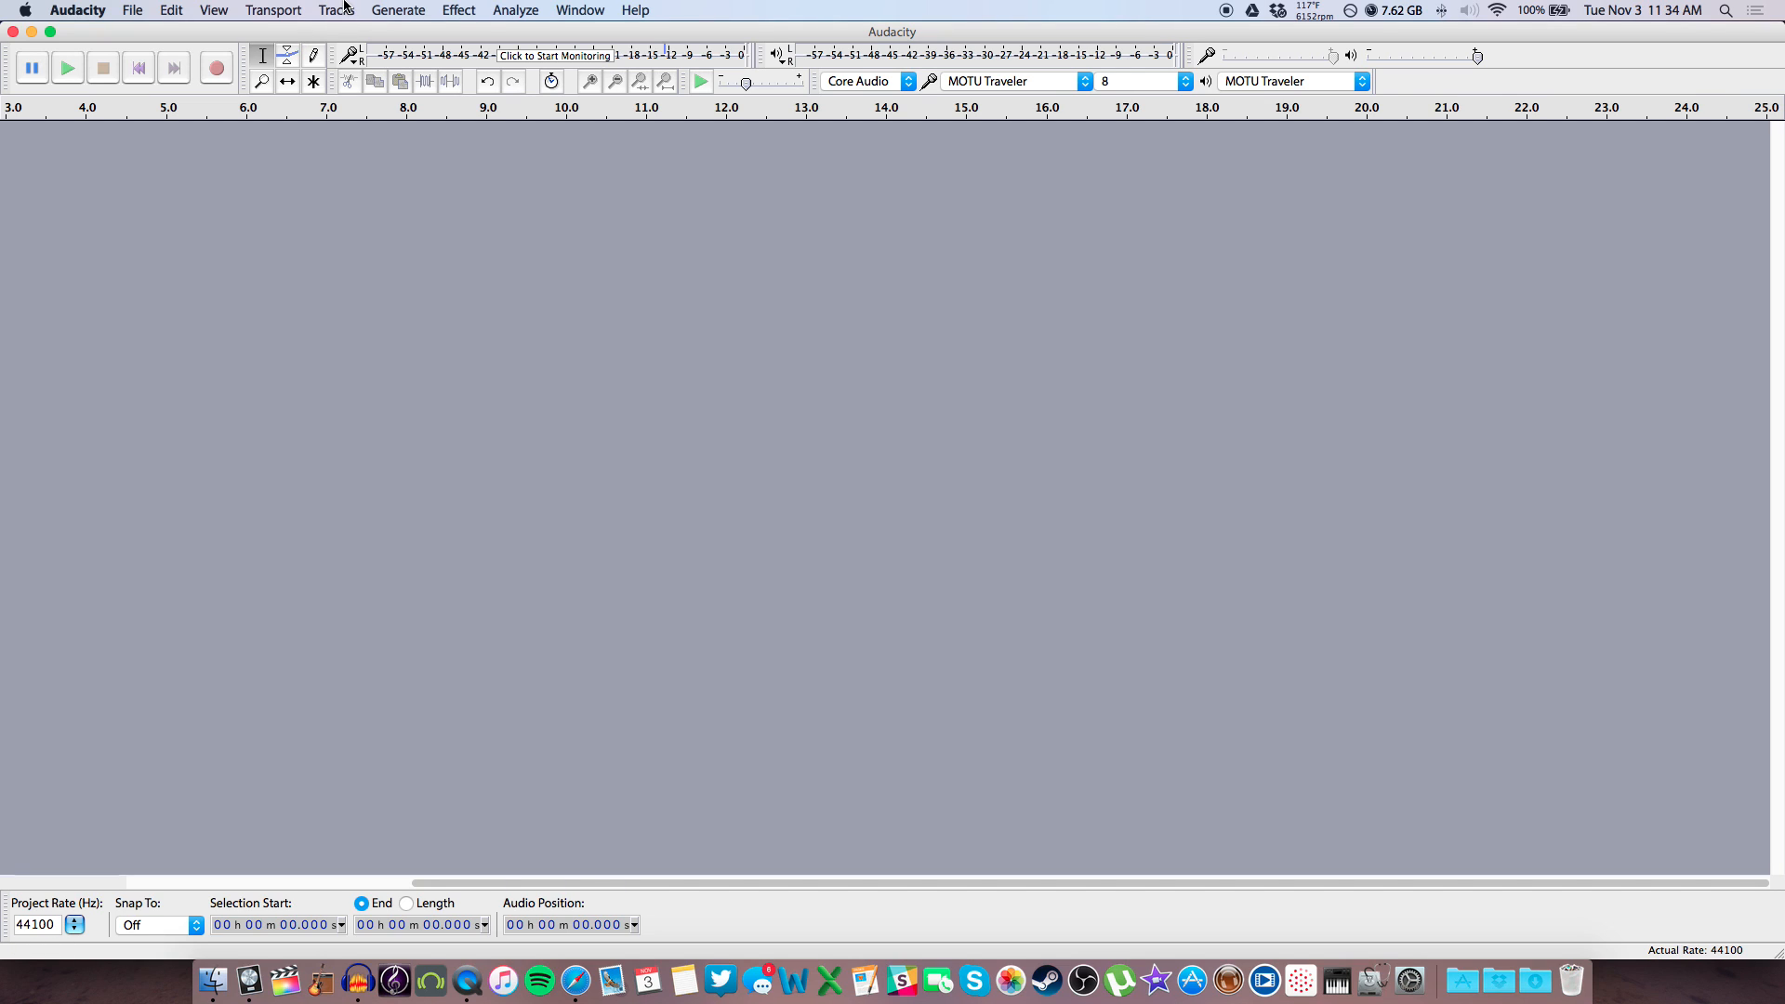
Add a new mono audio track and show its name dropdown options
{"action": "left_click", "coordinate": [335, 10]}
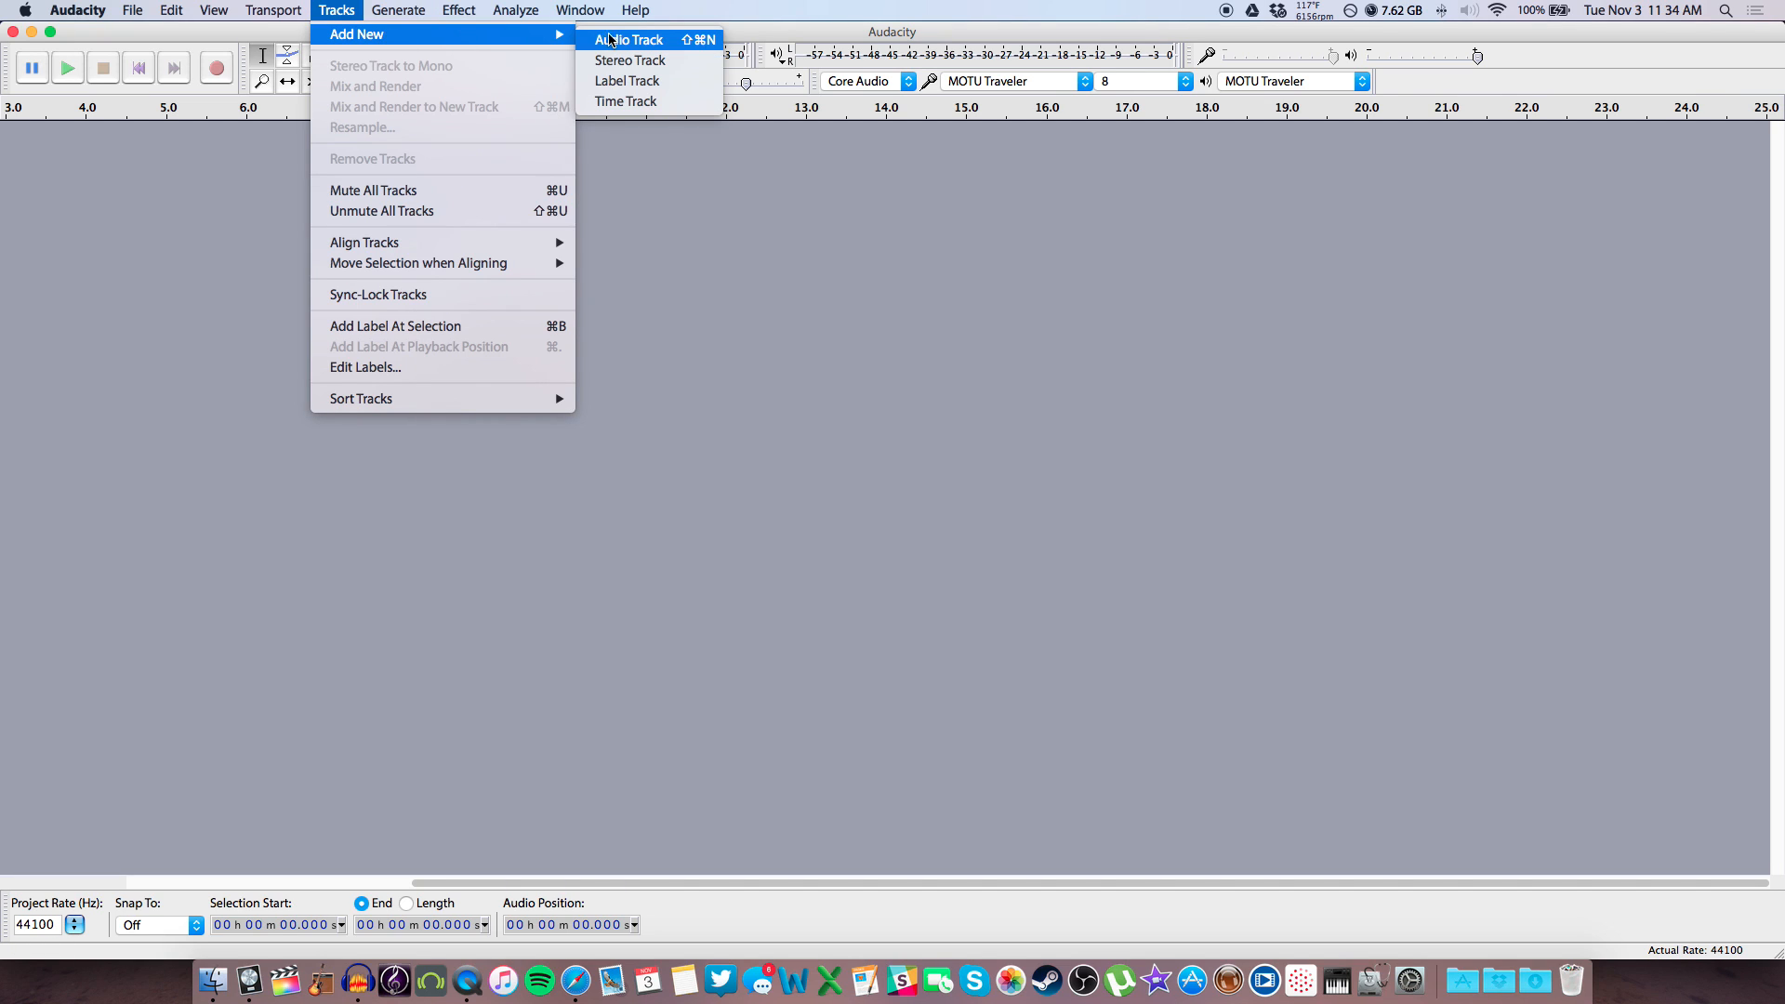
{"action": "left_click", "coordinate": [628, 40]}
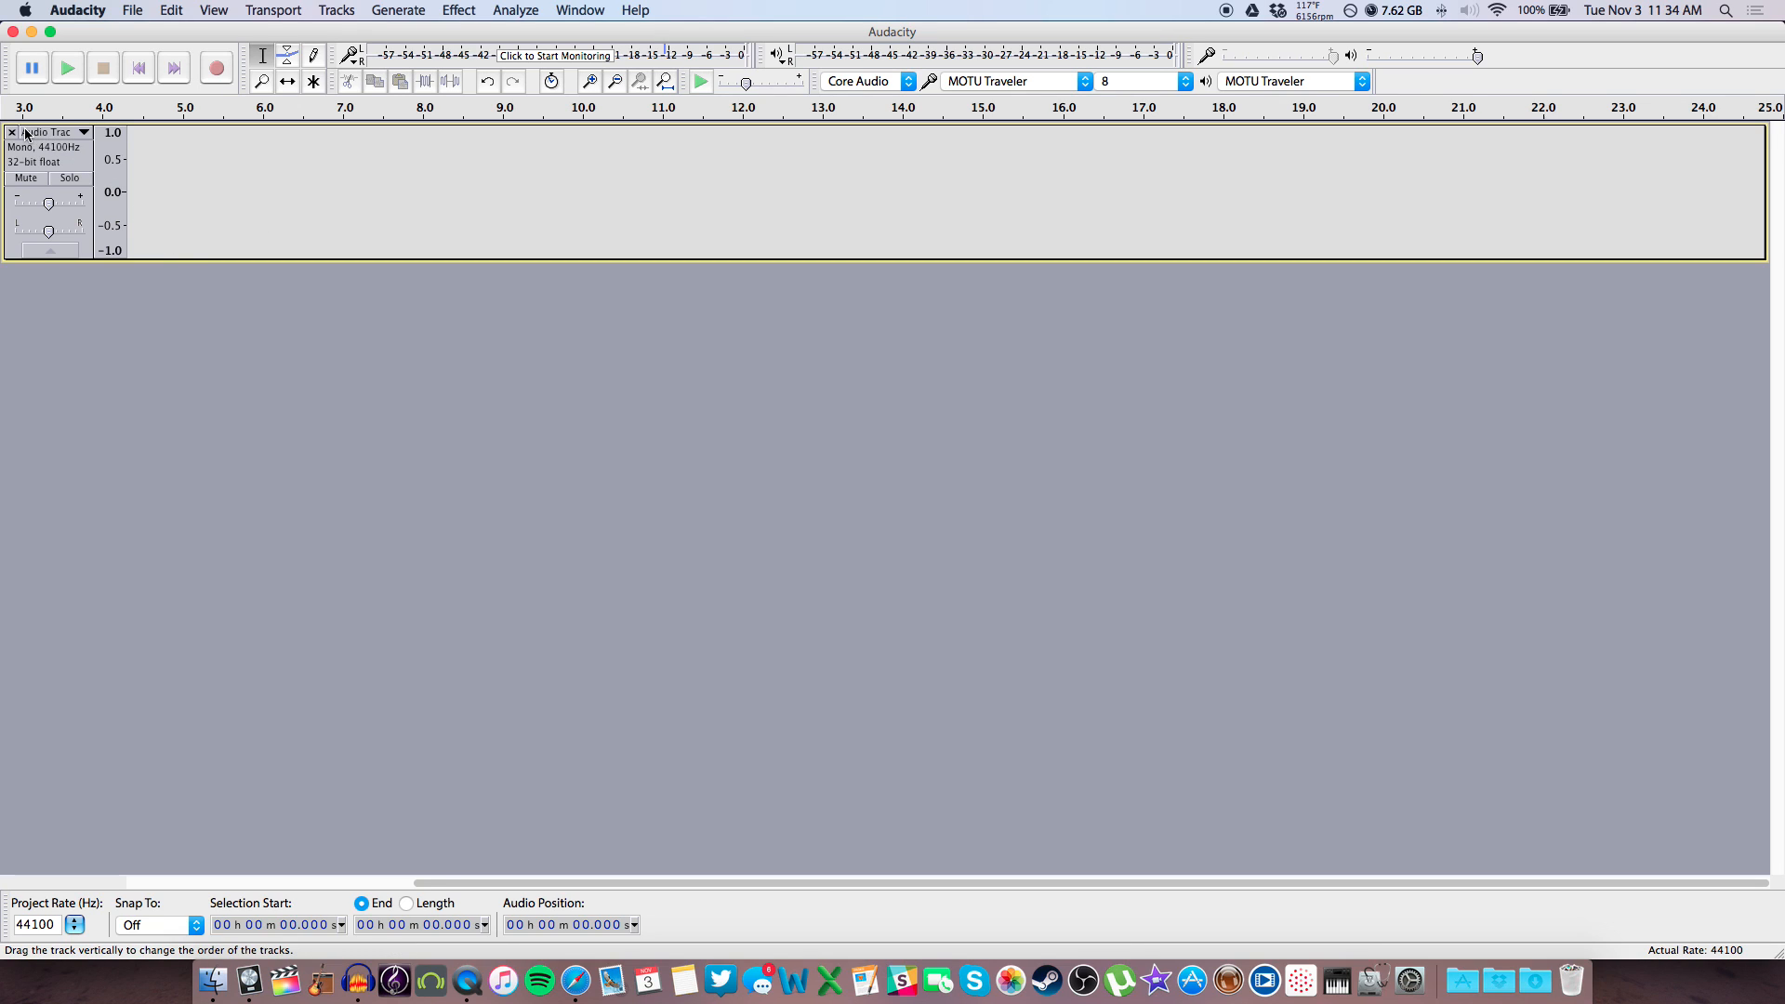
{"action": "left_click", "coordinate": [82, 132]}
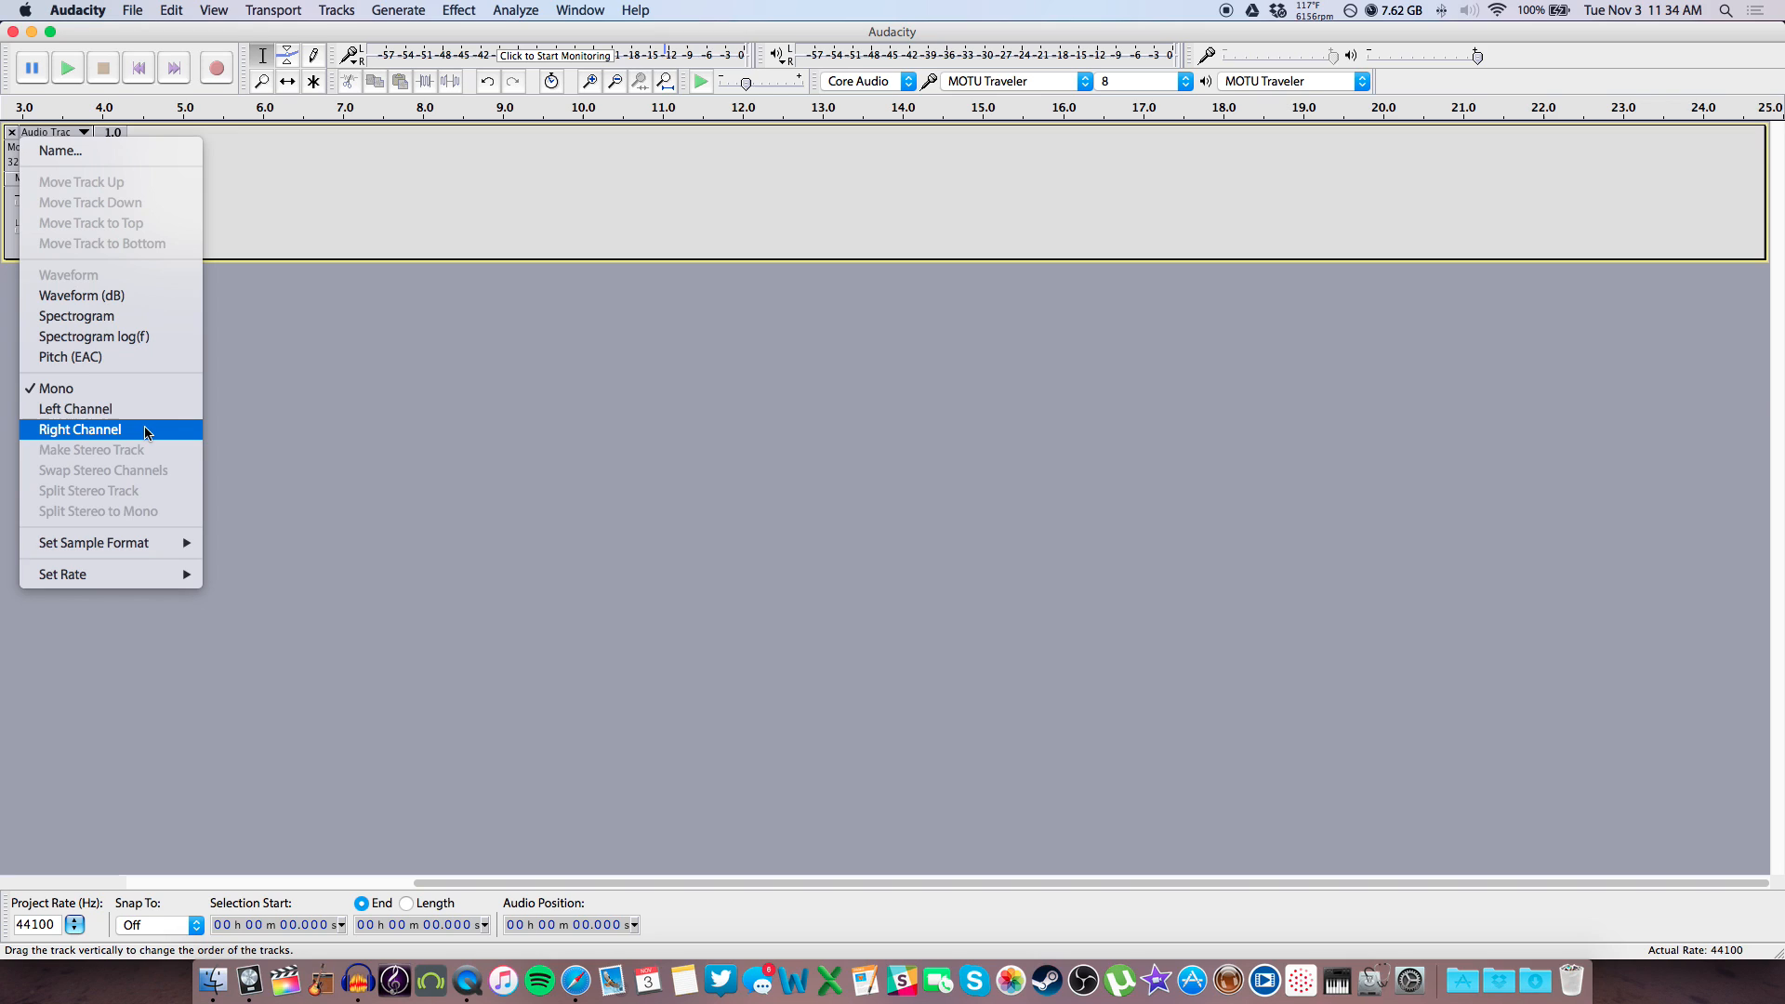
{"action": "mouse_move", "coordinate": [77, 409]}
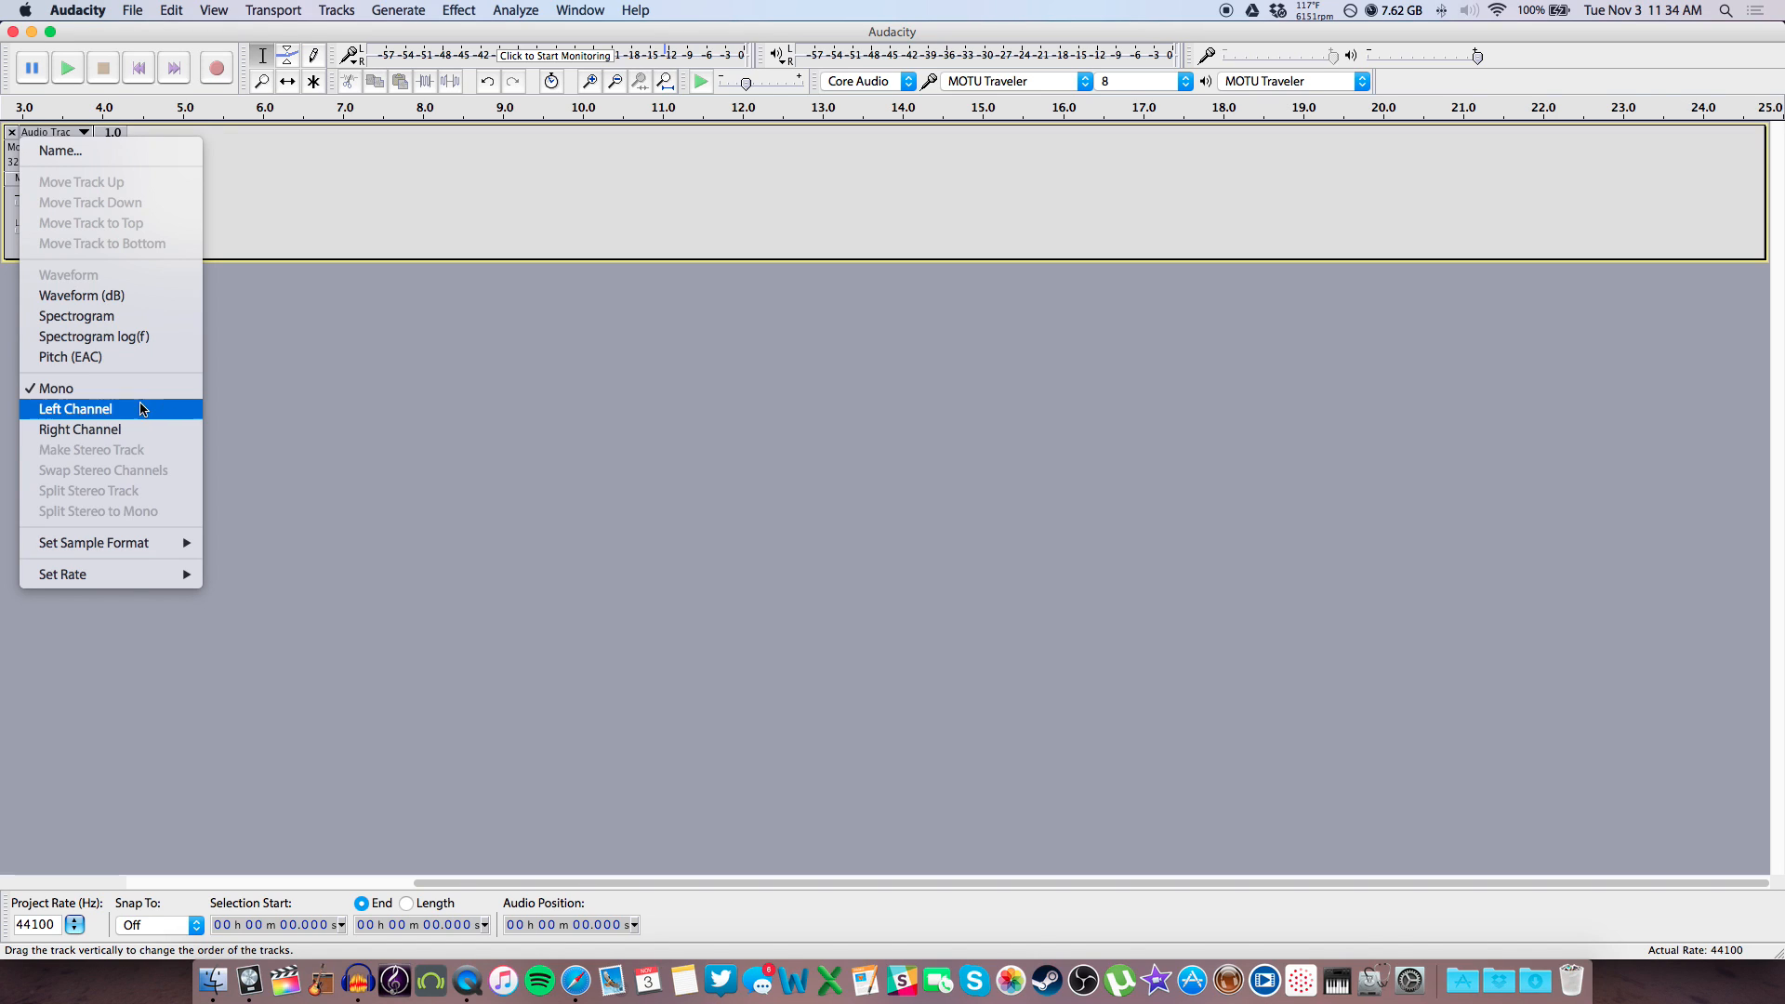
{"action": "mouse_move", "coordinate": [247, 335]}
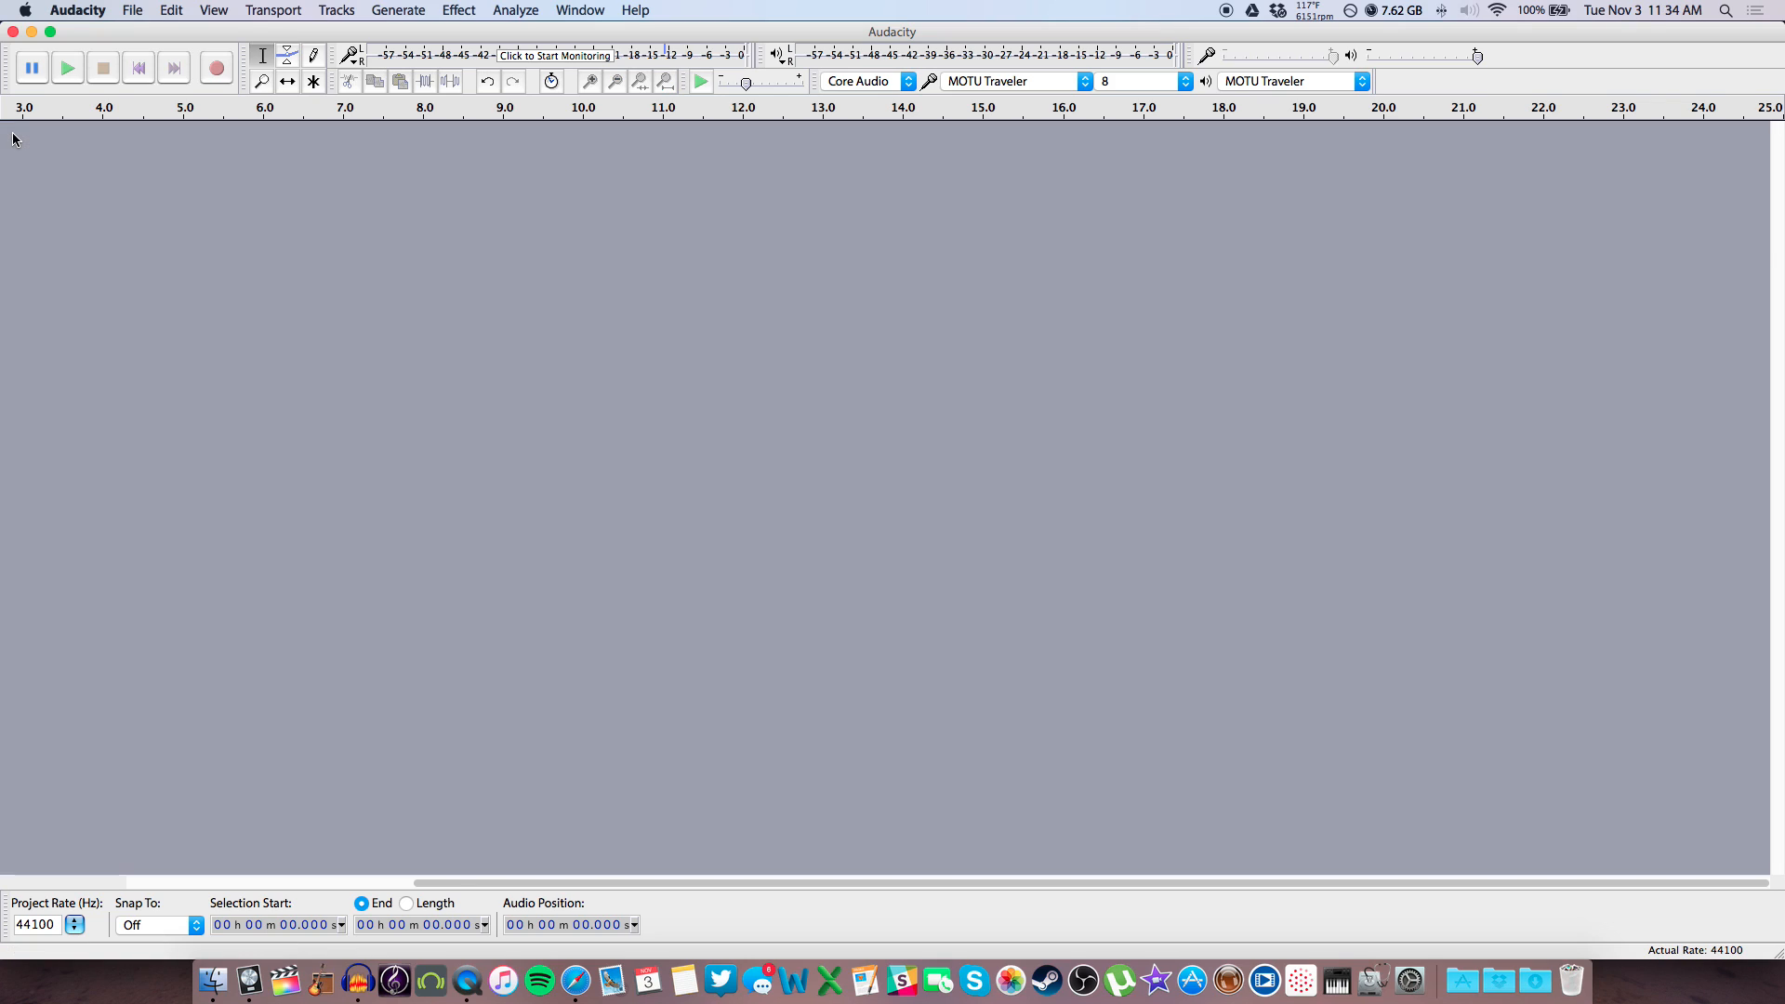
{"action": "mouse_move", "coordinate": [254, 283]}
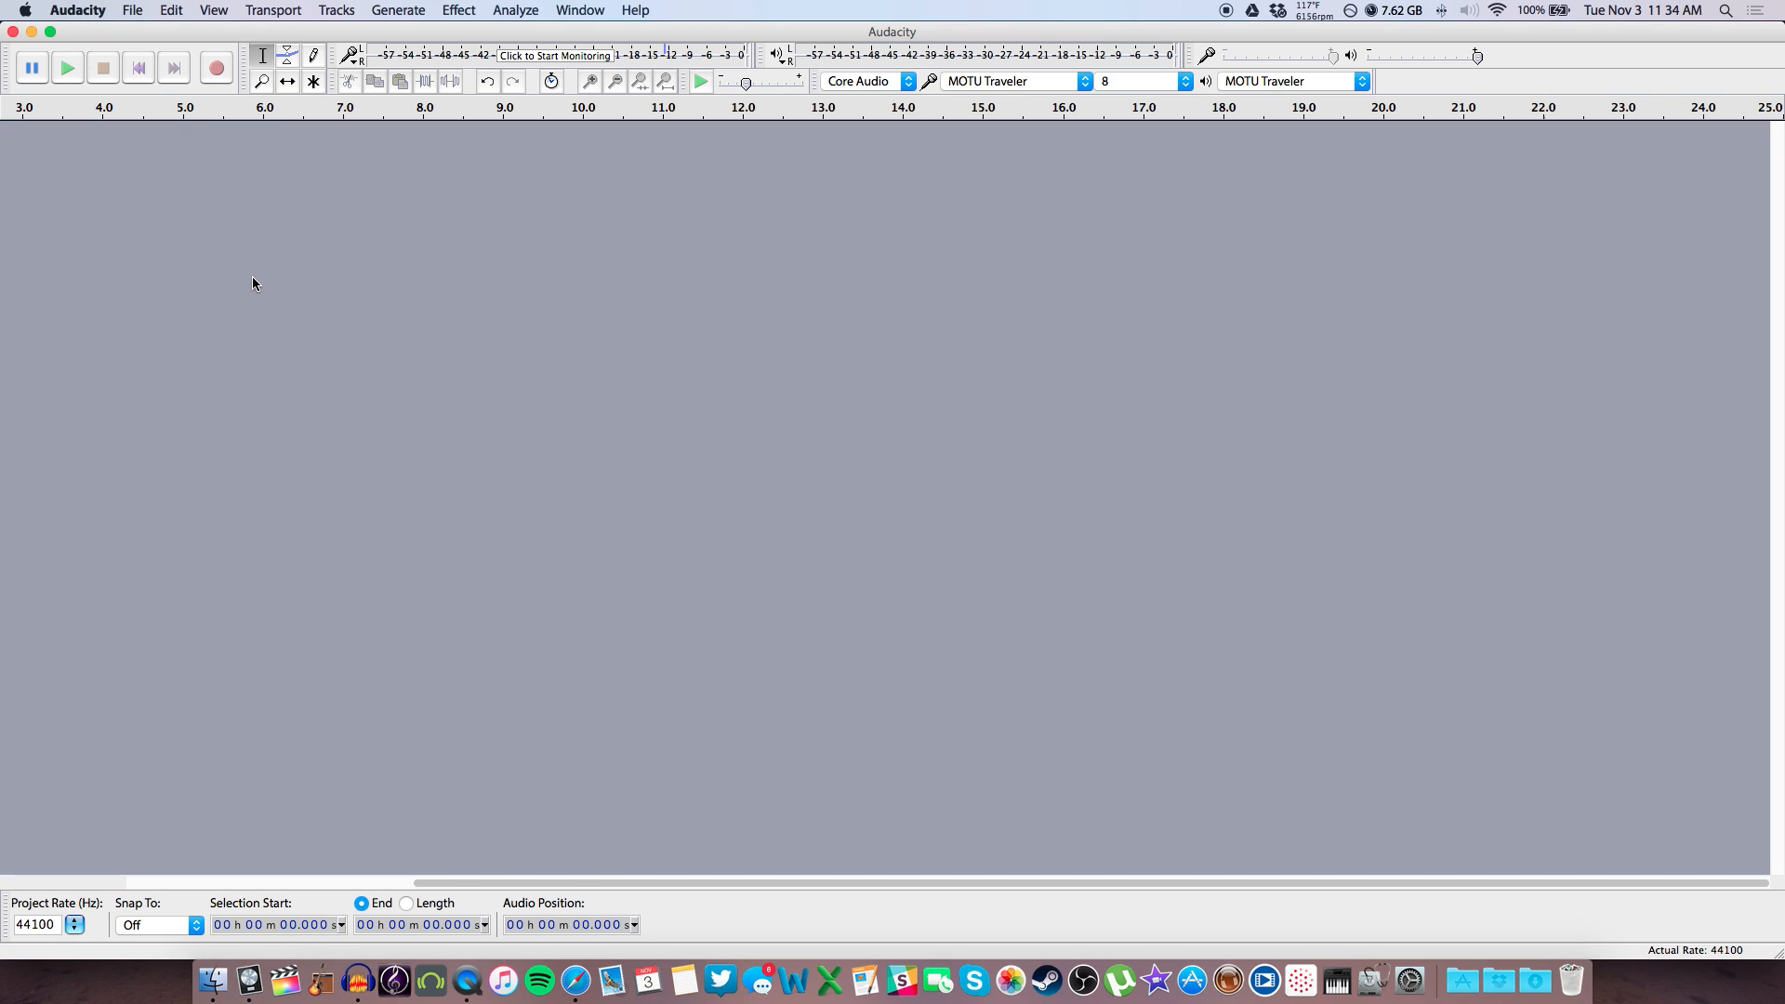
{"action": "mouse_move", "coordinate": [217, 66]}
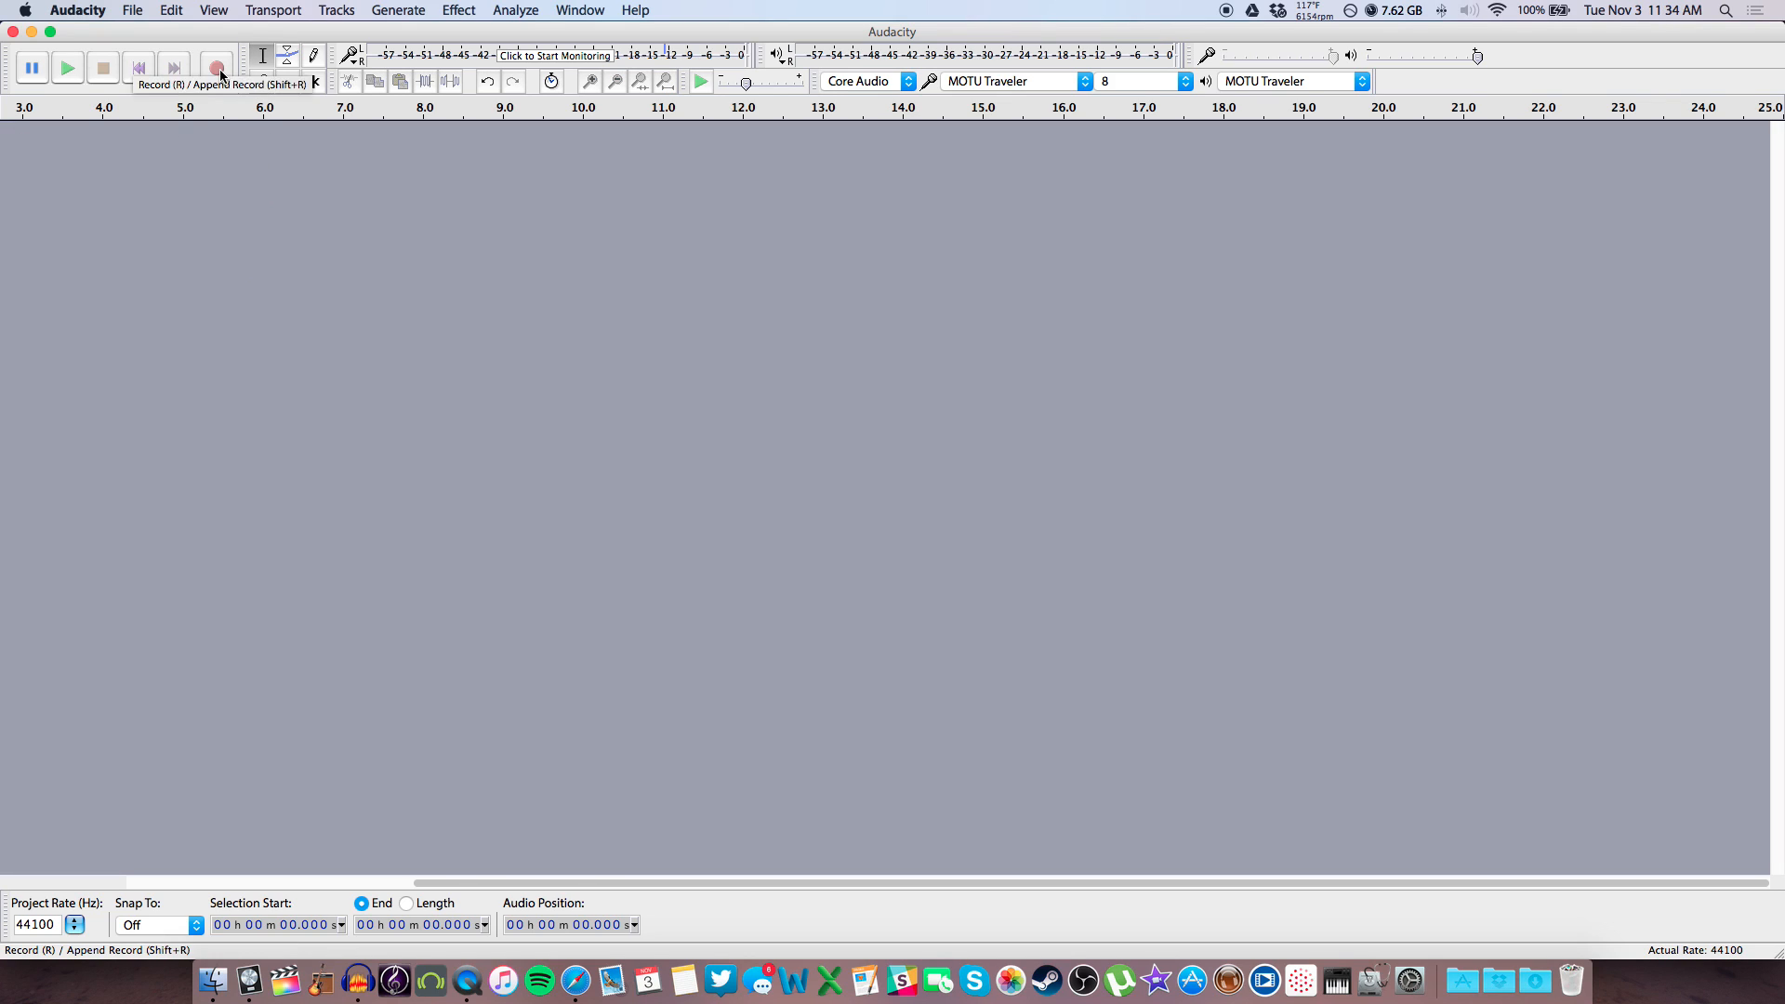
Start recording all eight channels from the MOTU Traveler at once
{"action": "left_click", "coordinate": [217, 67]}
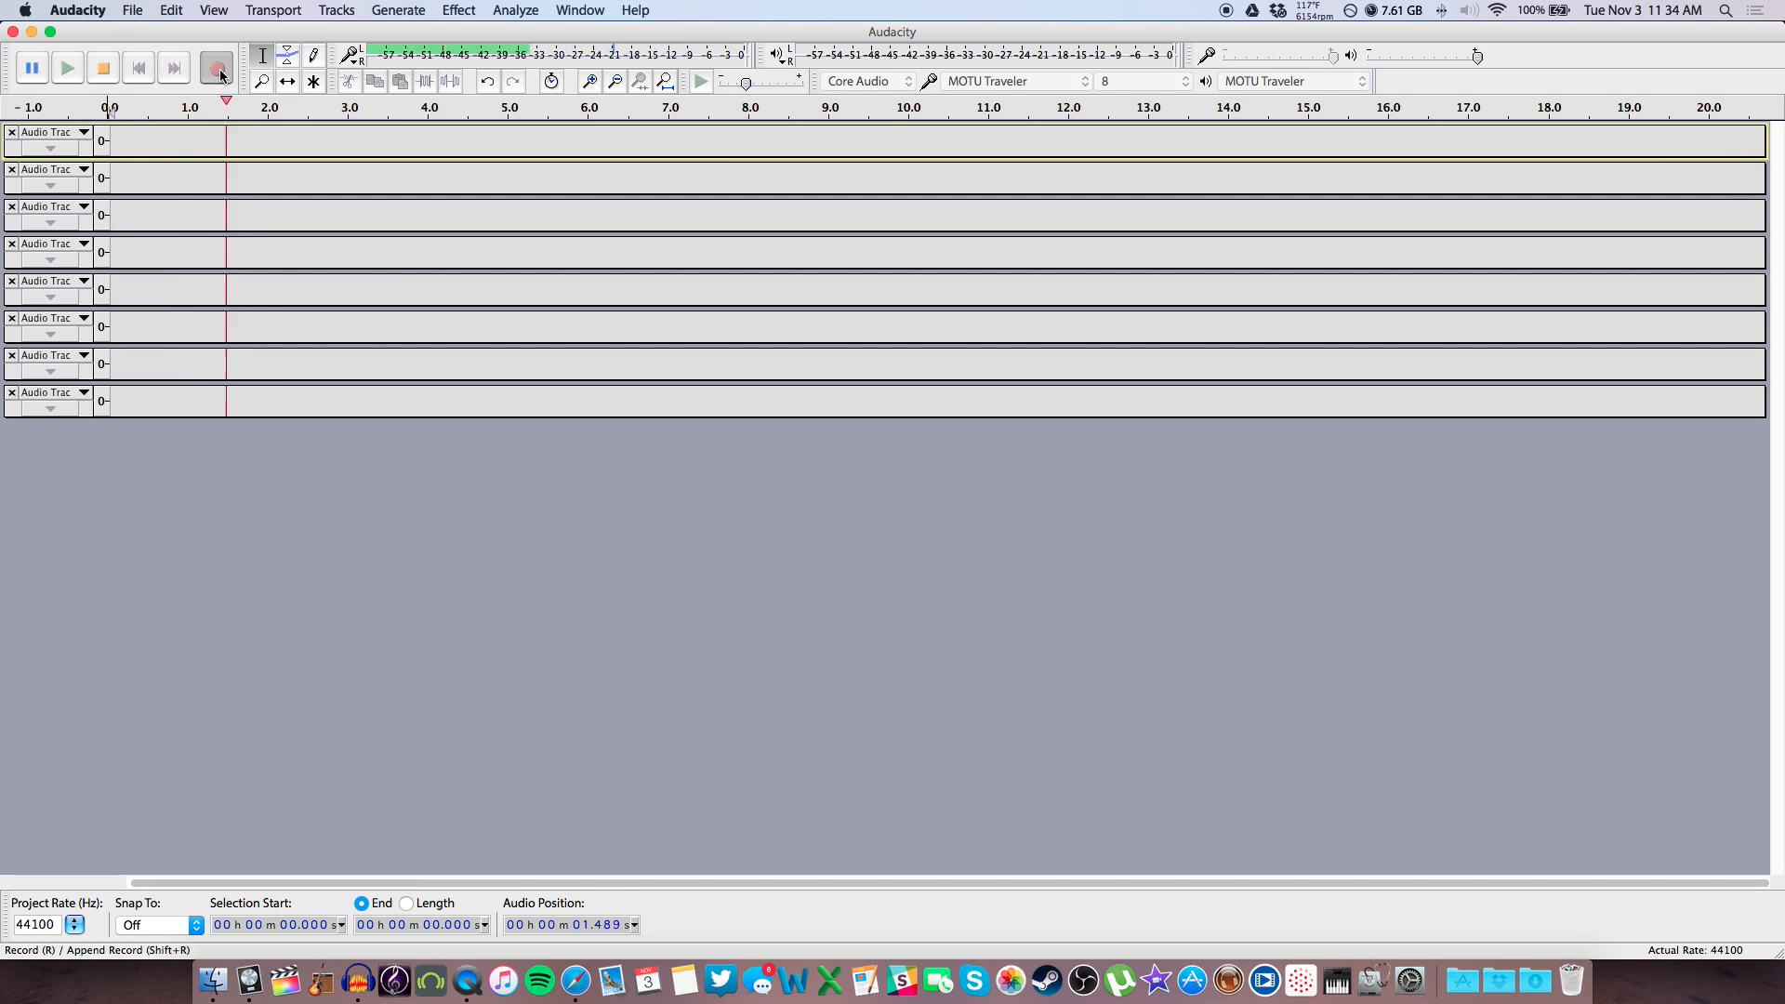